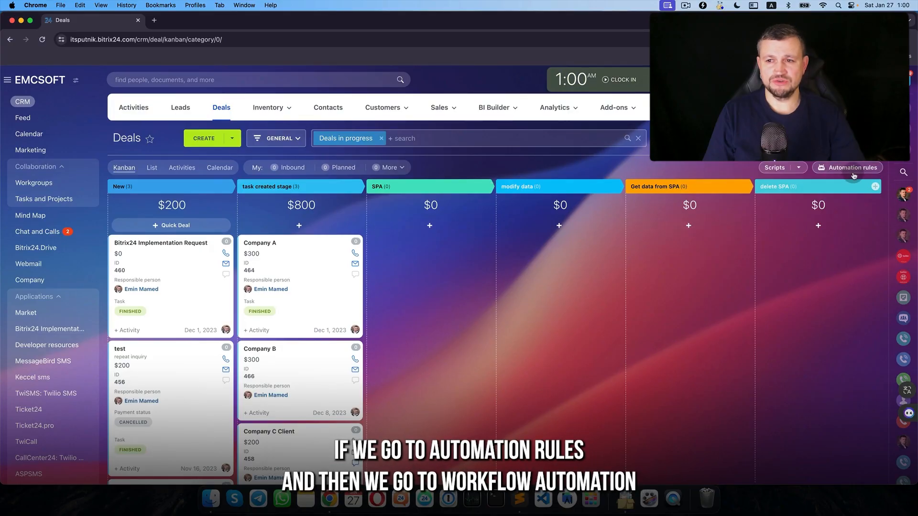
Review the deal automation rules and bring up the Deals board in a second tab.
click(851, 167)
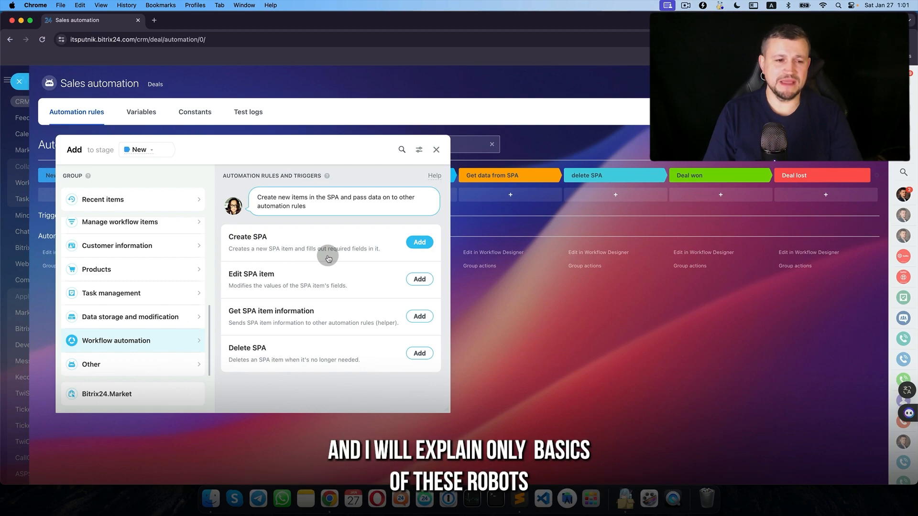
mouse_move(332, 238)
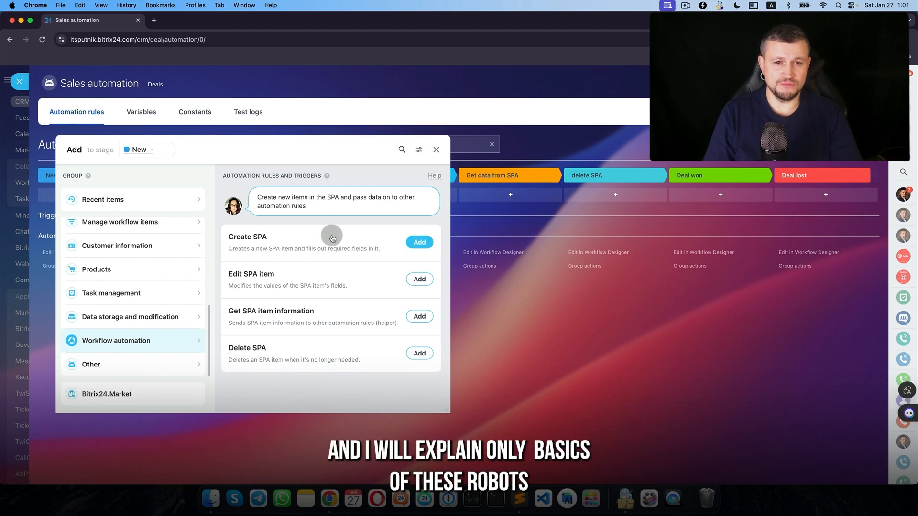
click(419, 241)
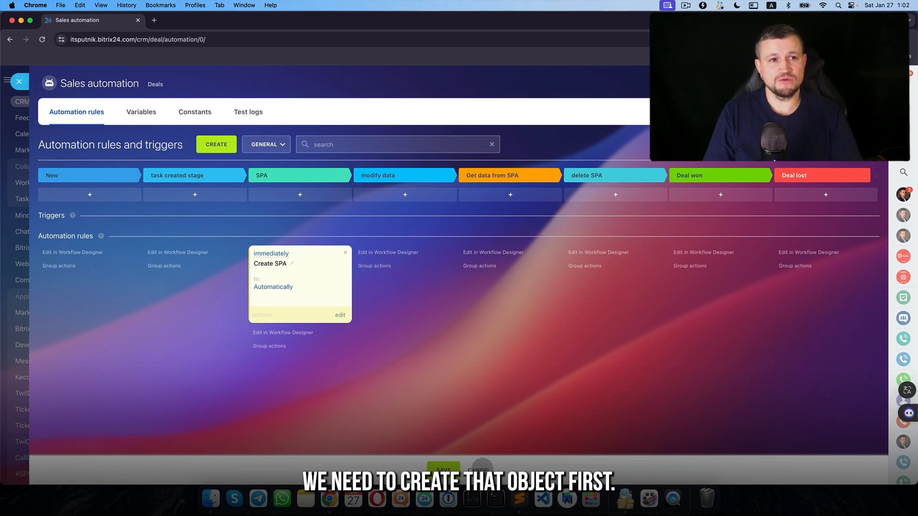
click(138, 39)
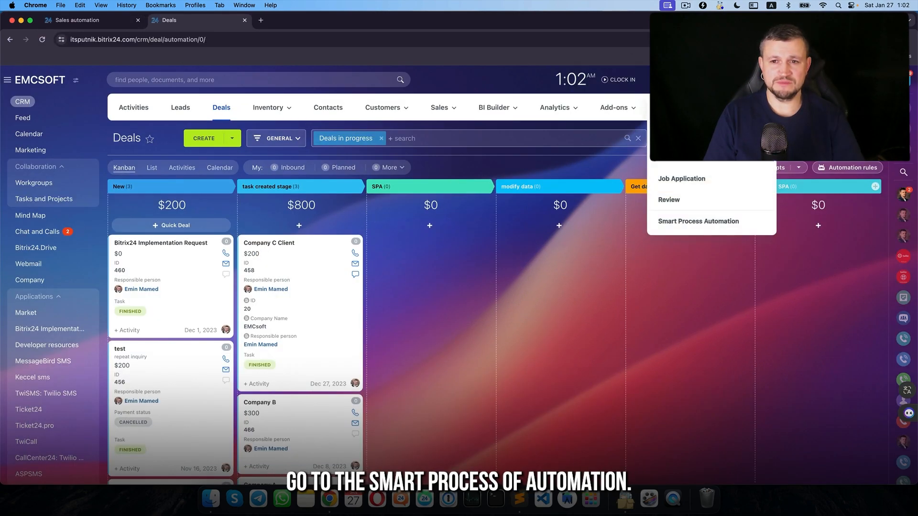
Create an empty smart process named Test SPA with custom pipelines, stages and automation rules enabled.
click(698, 221)
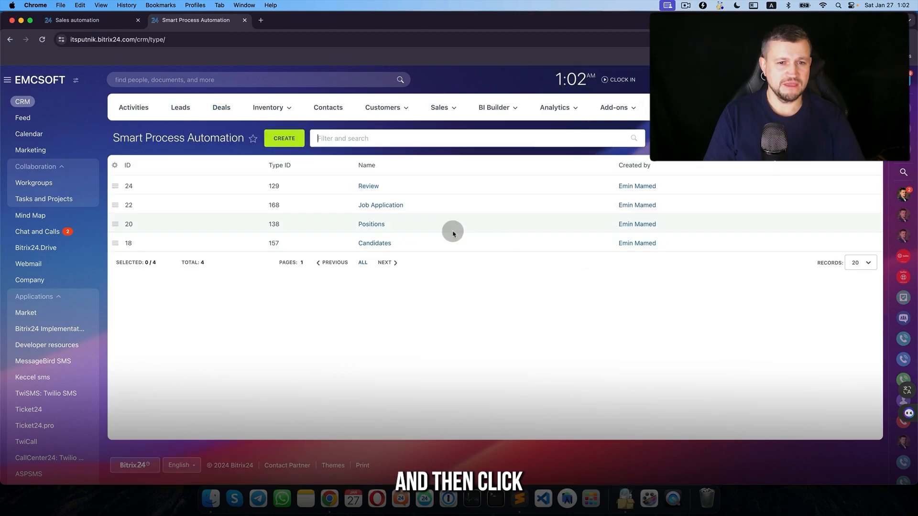
click(284, 139)
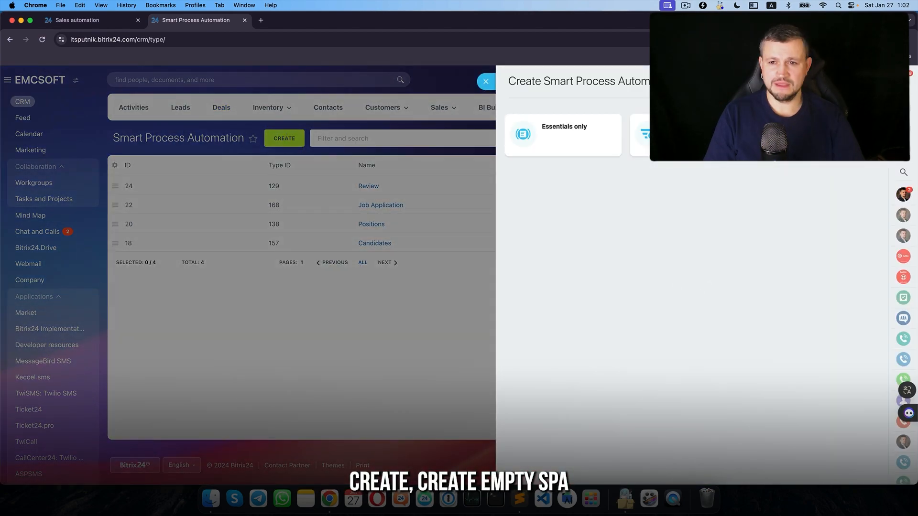
click(562, 134)
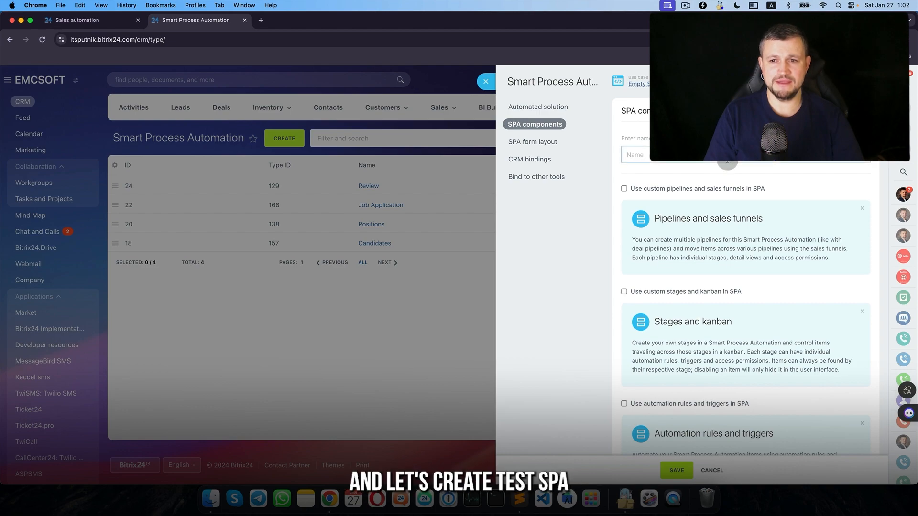
text(Test P)
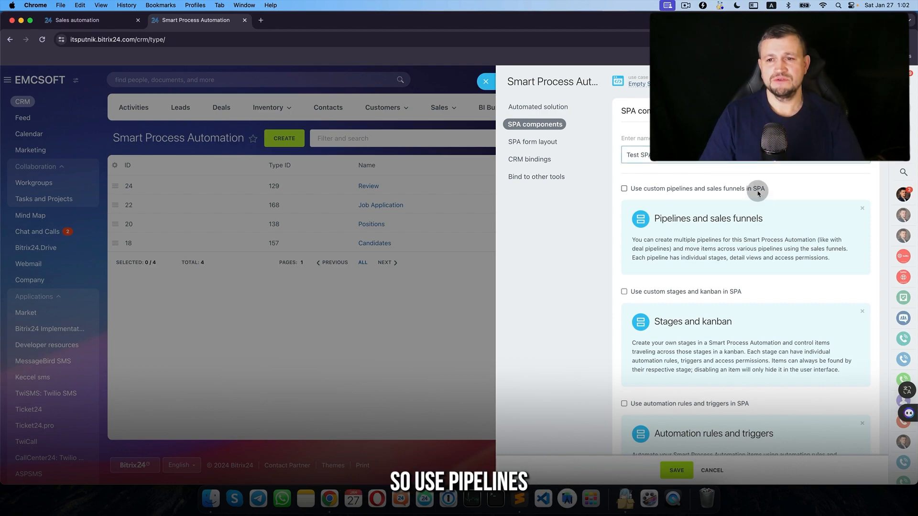
click(625, 189)
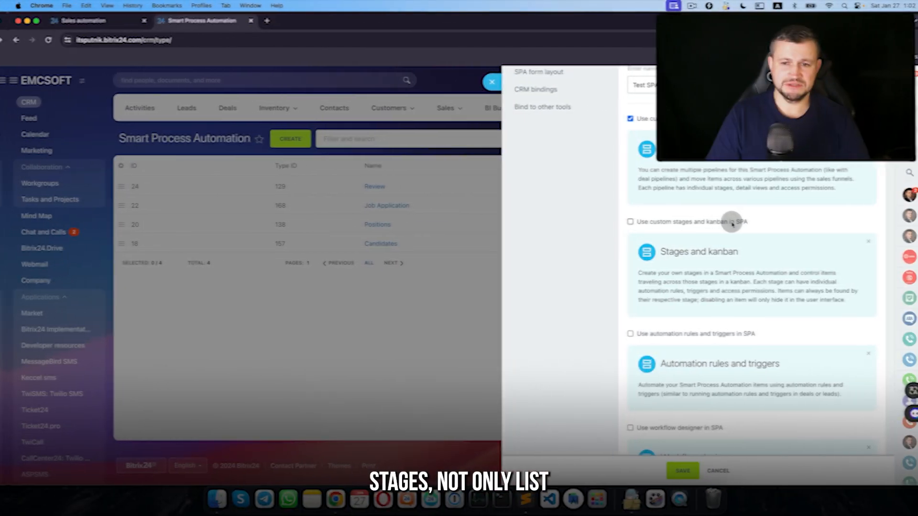
scroll(down, 3)
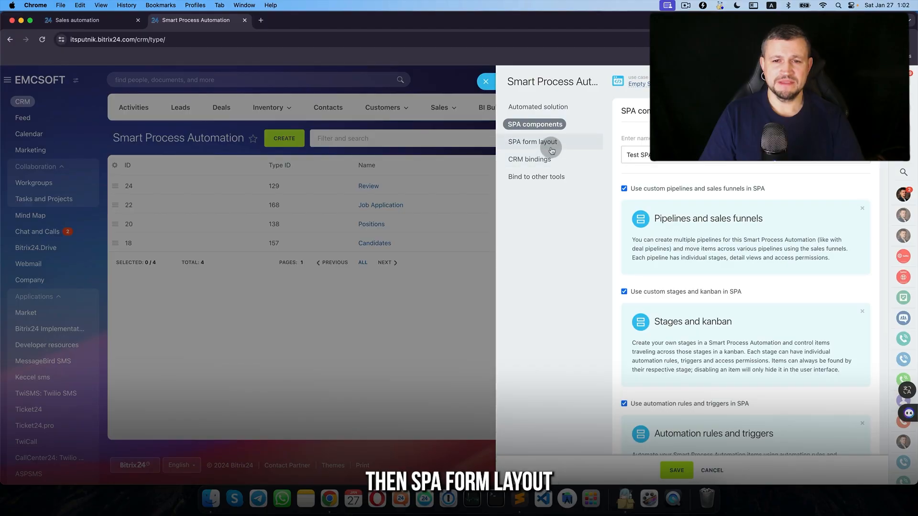
click(533, 142)
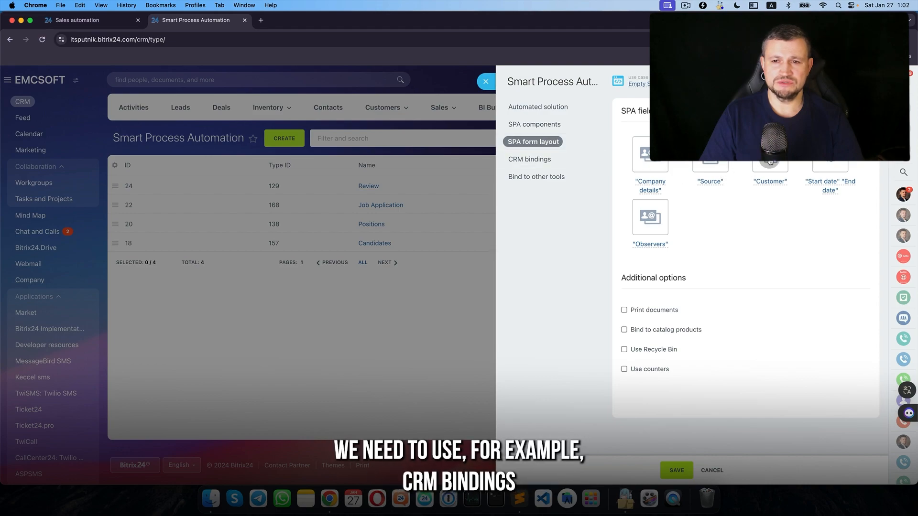
Bind Test SPA to deals and CRM entities and save it into the smart process list.
click(529, 159)
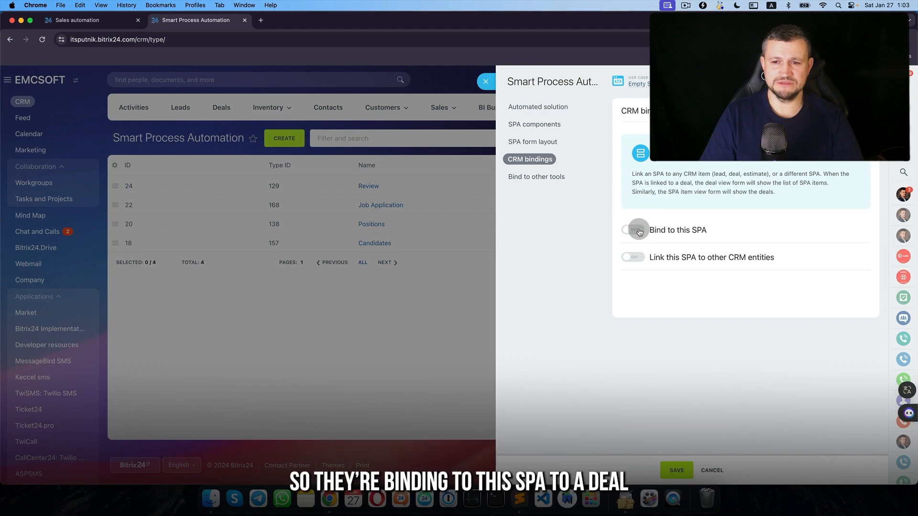
click(631, 229)
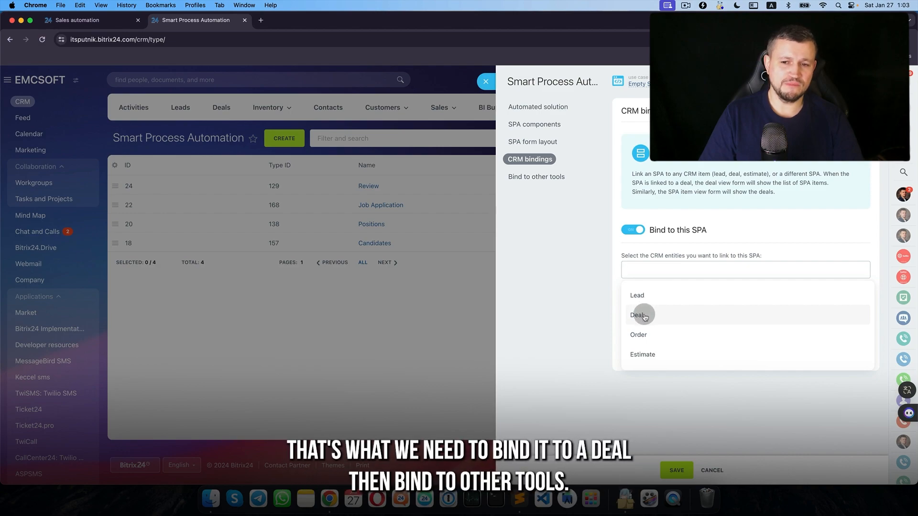
click(535, 177)
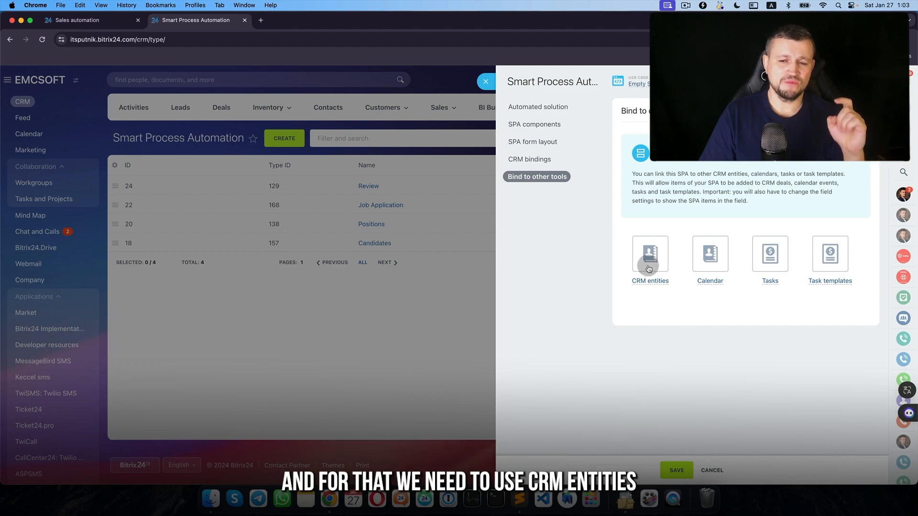
click(649, 254)
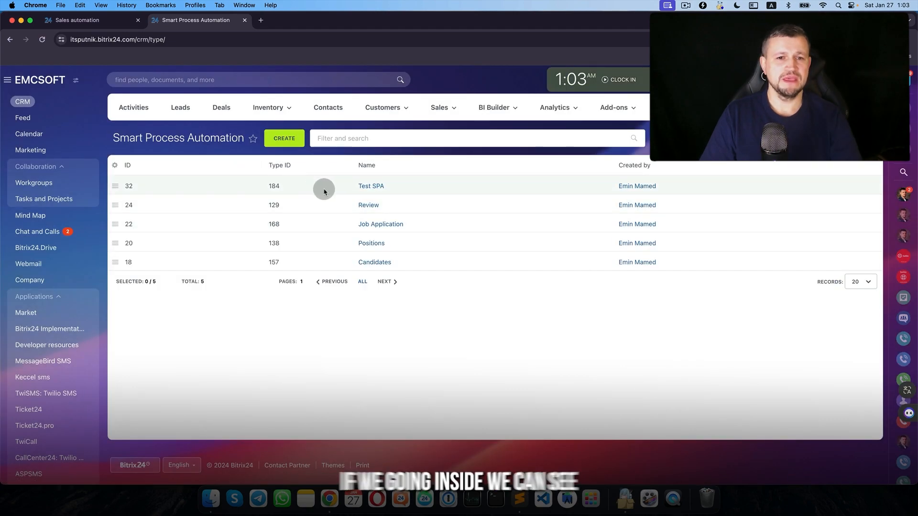
Add a Create SPA rule for Test SPA in Wait mode, naming items from the deal Name and Amount.
click(371, 186)
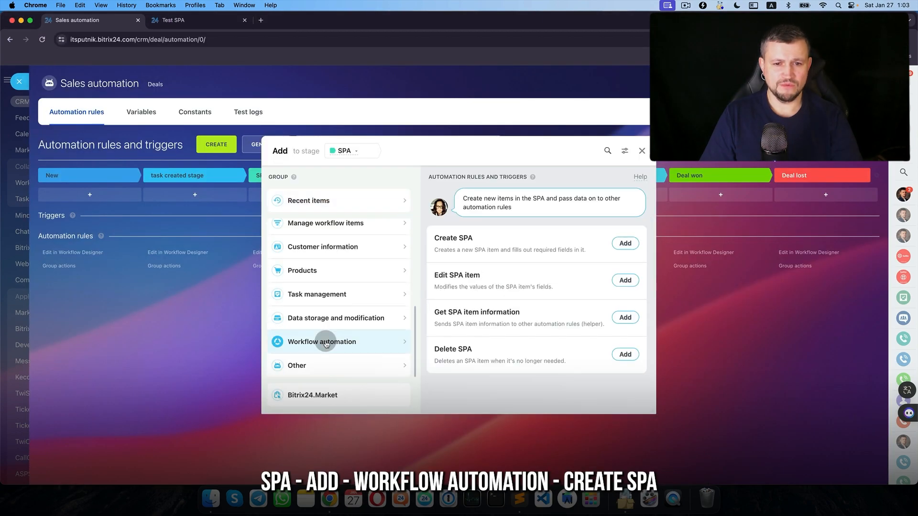
click(625, 243)
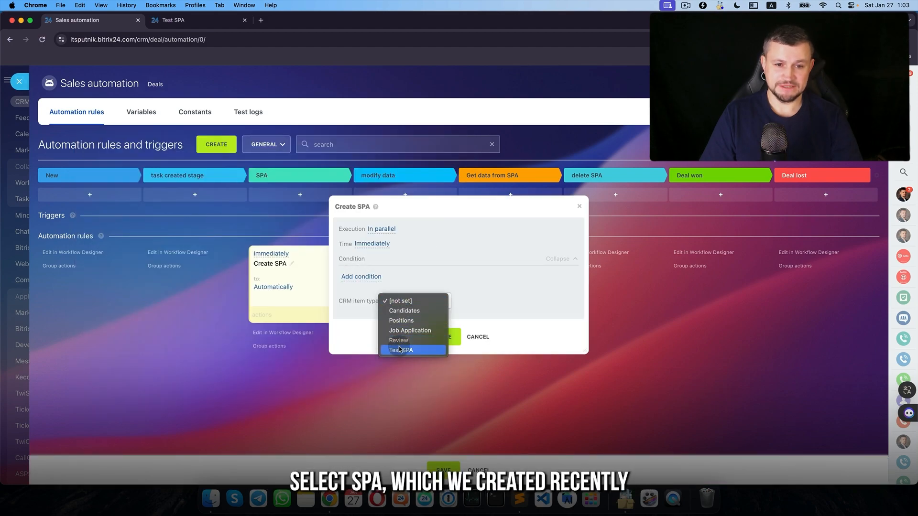
click(401, 350)
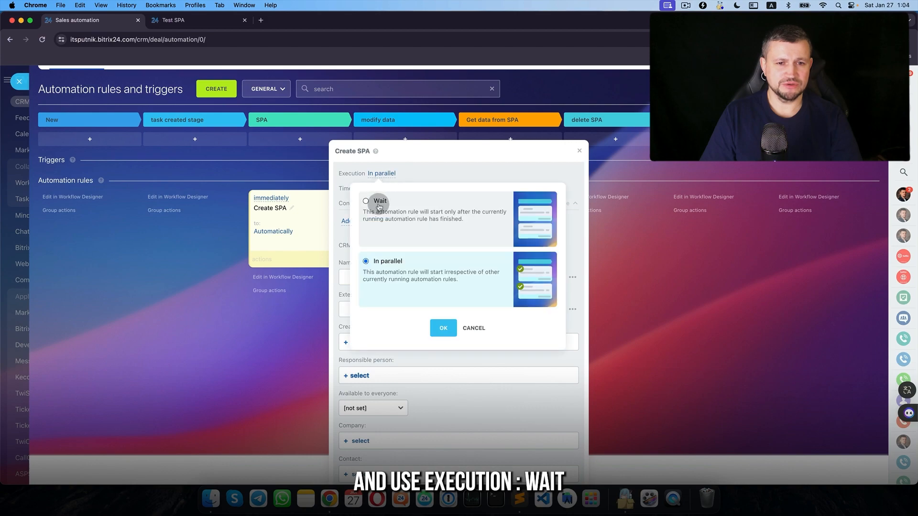
click(366, 201)
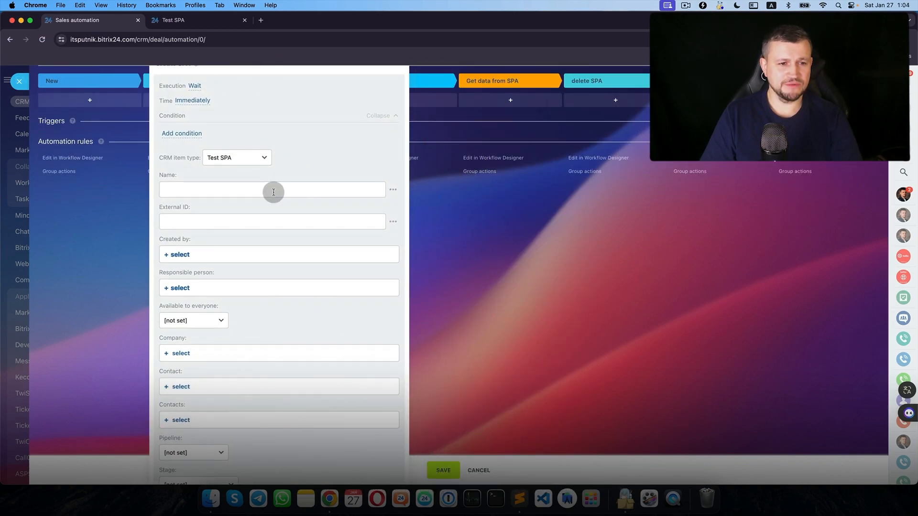
click(393, 189)
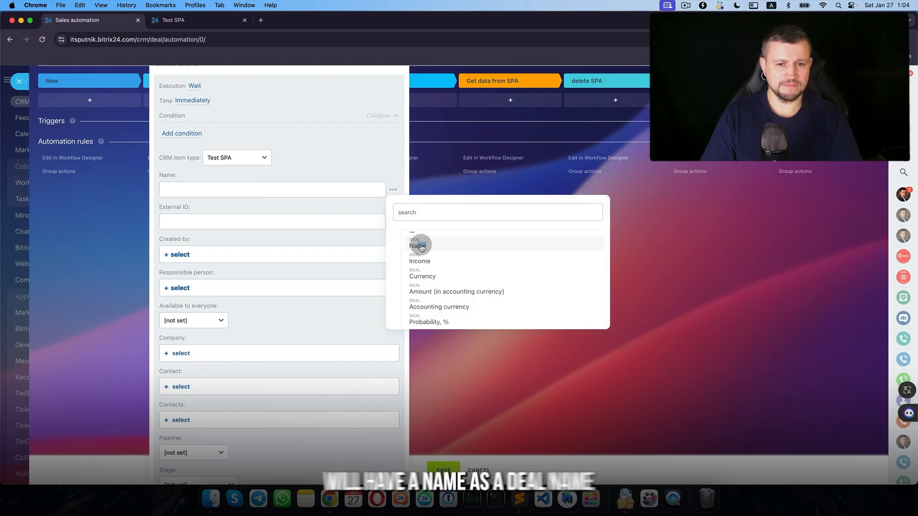
click(418, 245)
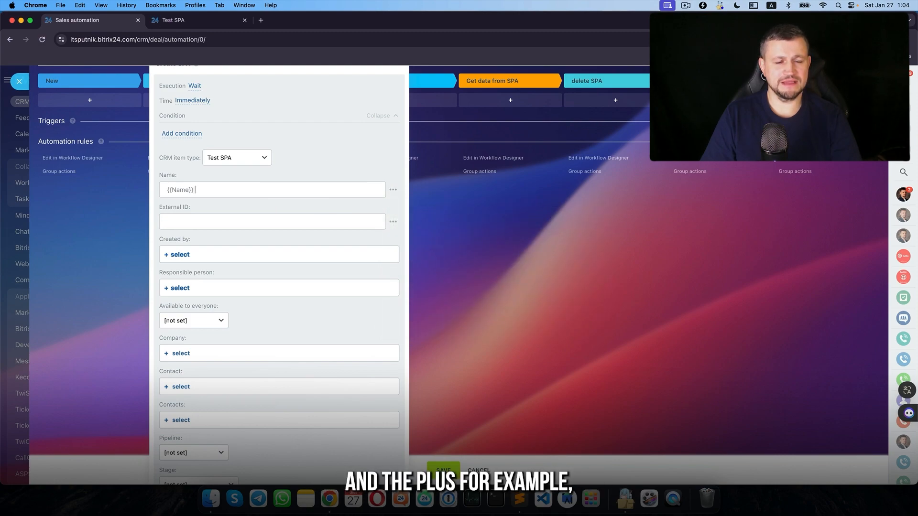
mouse_move(413, 194)
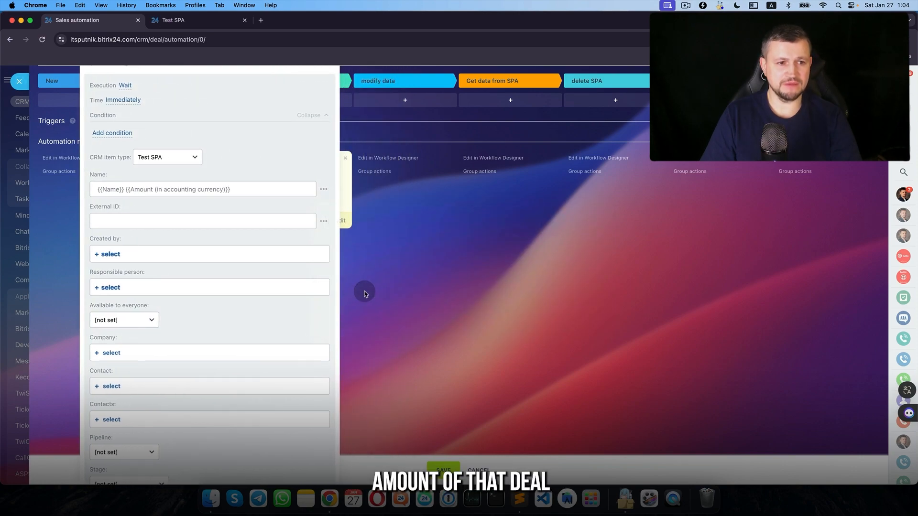
Make created items available to everyone, target New pipeline Prepare stage, link to the deal, and save the rule.
scroll(down, 3)
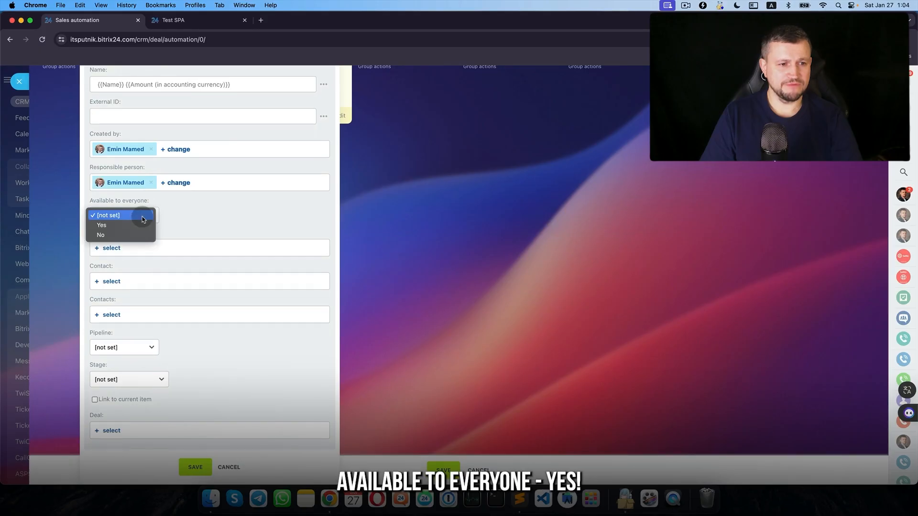
click(101, 225)
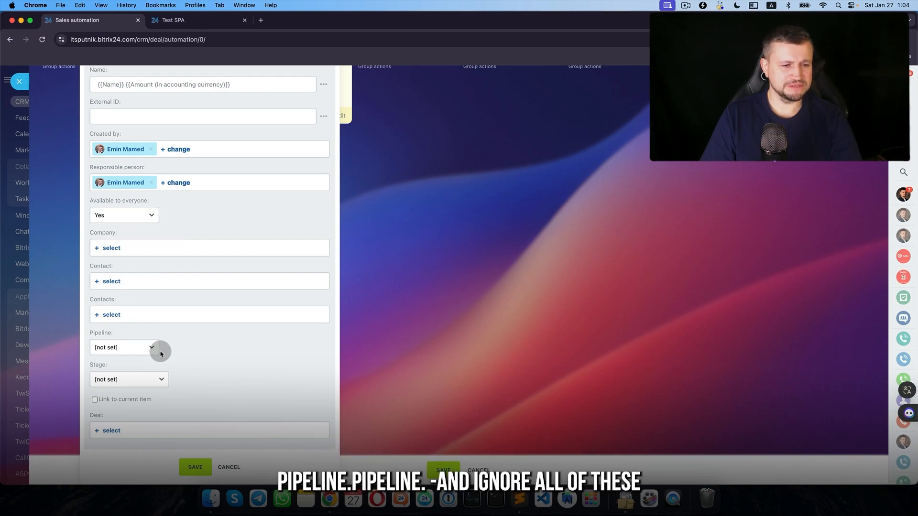
click(124, 347)
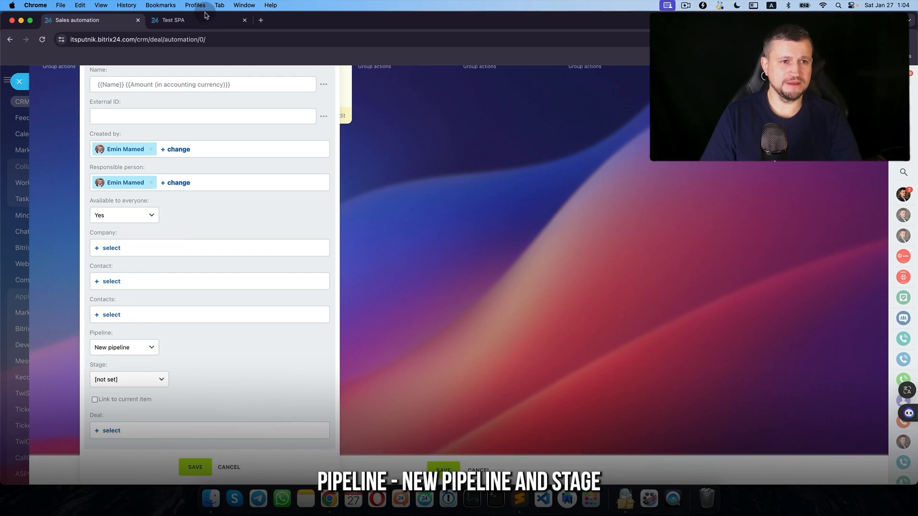
click(128, 380)
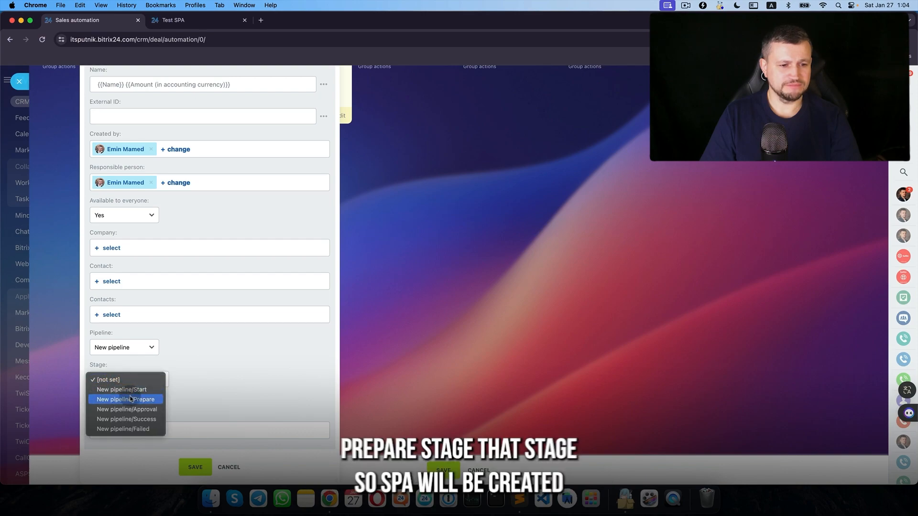
click(172, 19)
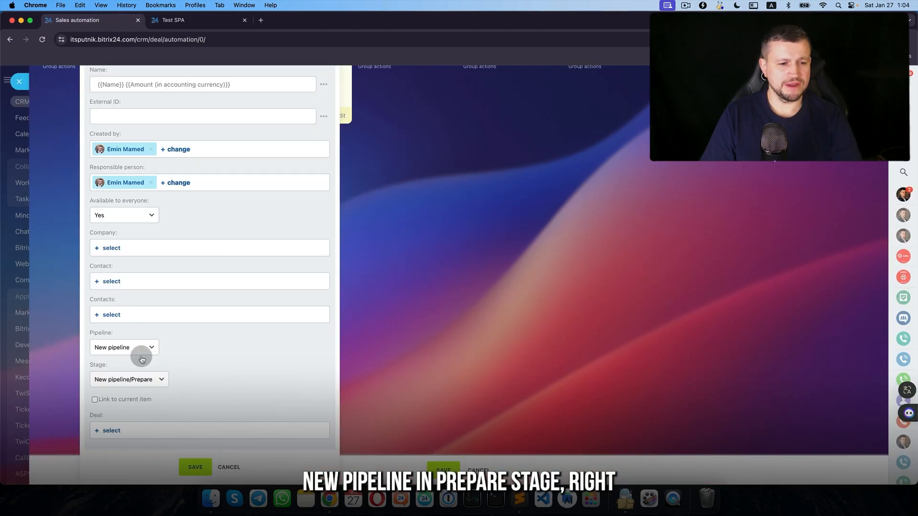
click(95, 399)
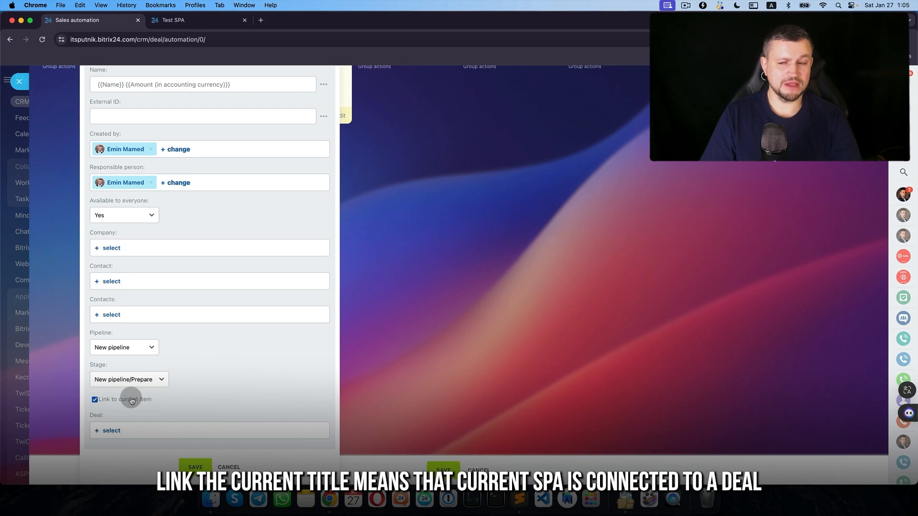
click(107, 430)
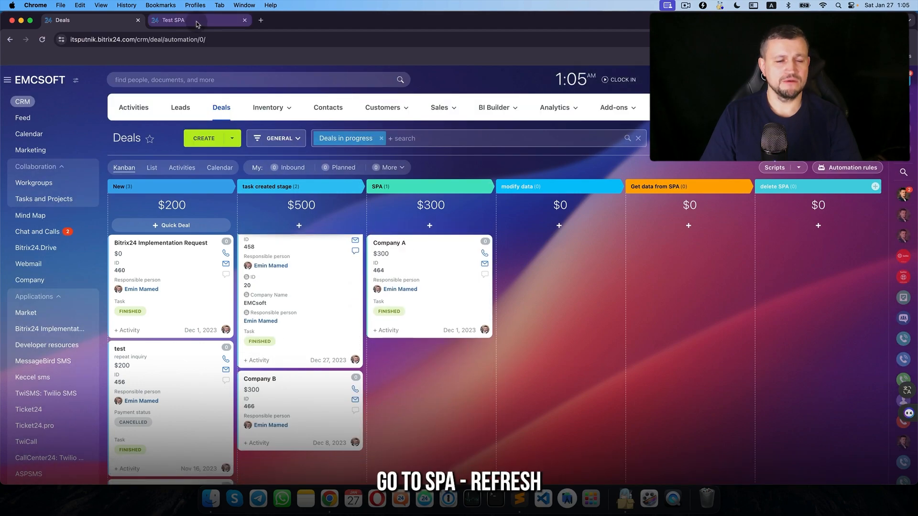
Show Created by and further fields on Test SPA item cards.
click(173, 21)
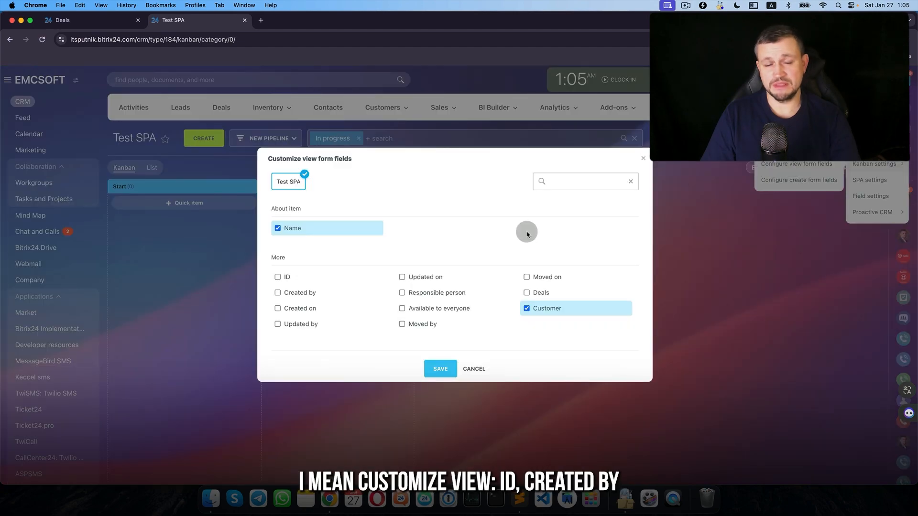
click(299, 293)
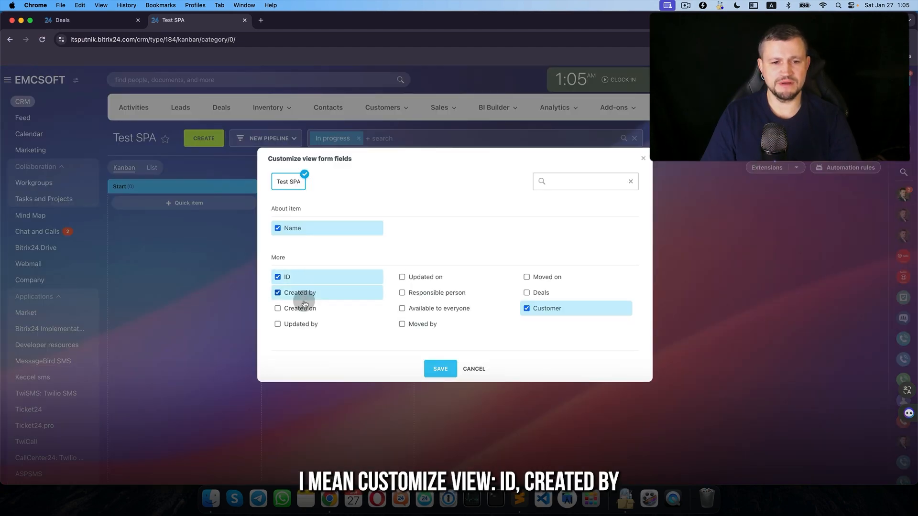
click(278, 308)
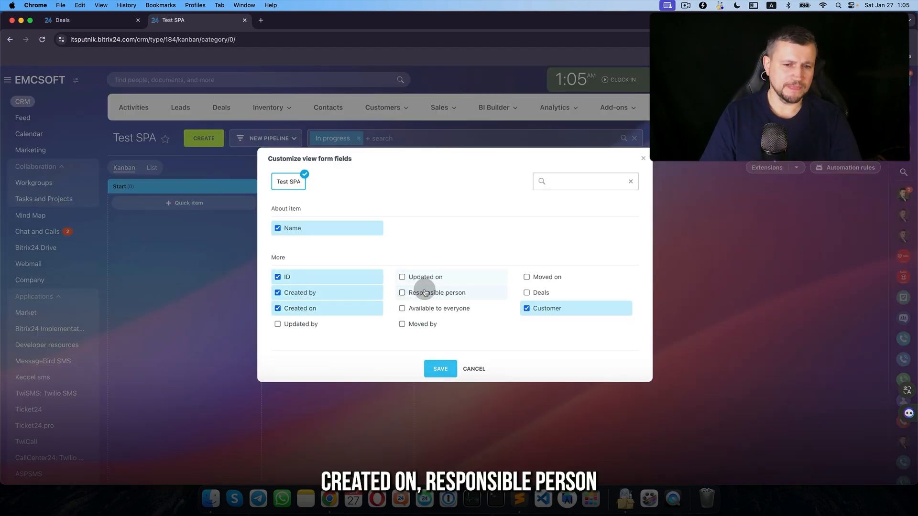
click(403, 292)
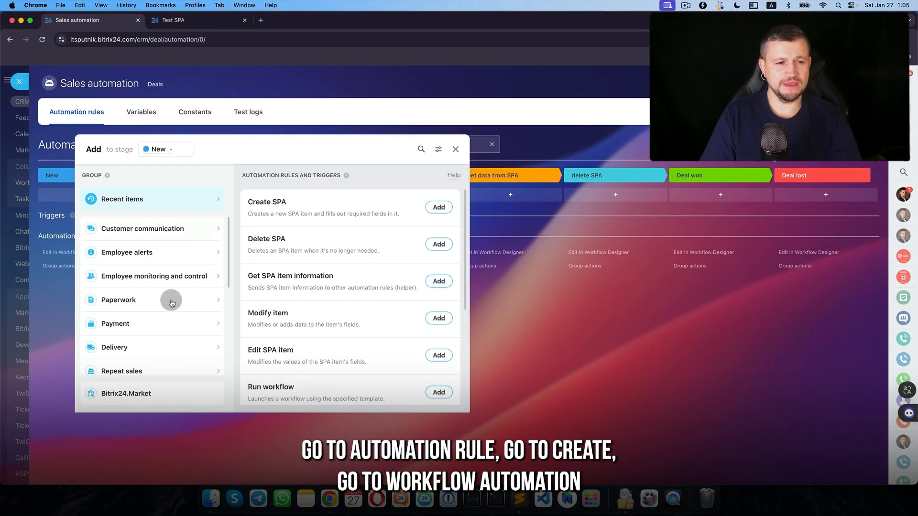
Pick the Edit SPA item rule from the workflow automation group.
click(135, 340)
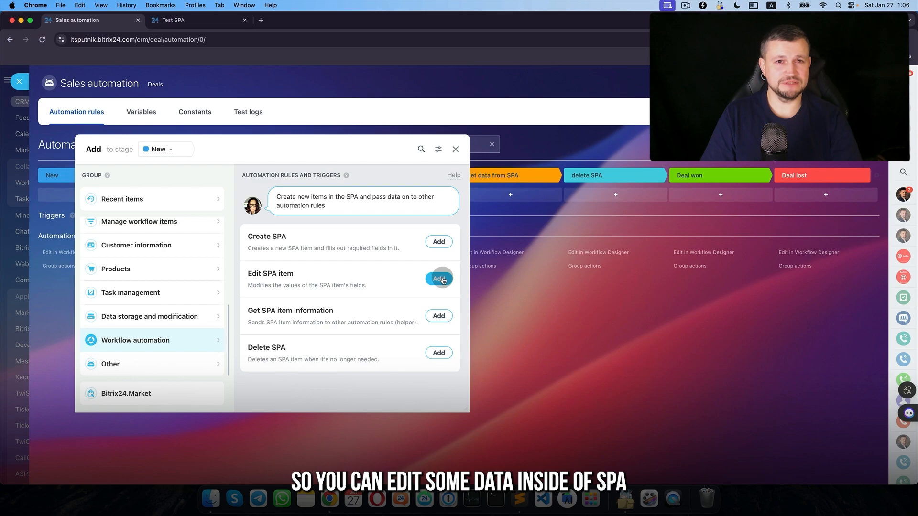
click(439, 278)
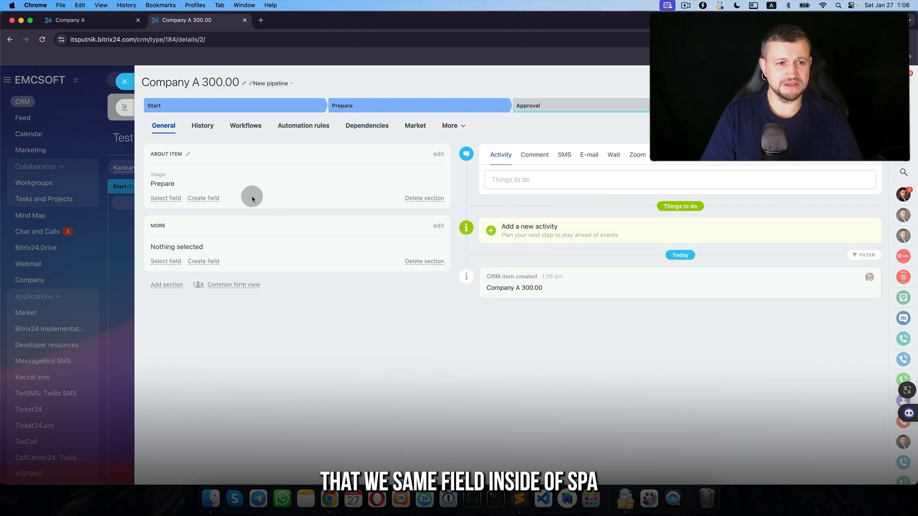
Show Responsible person, Deal and Customer on the item and add a new Contract name in SPA field.
click(165, 197)
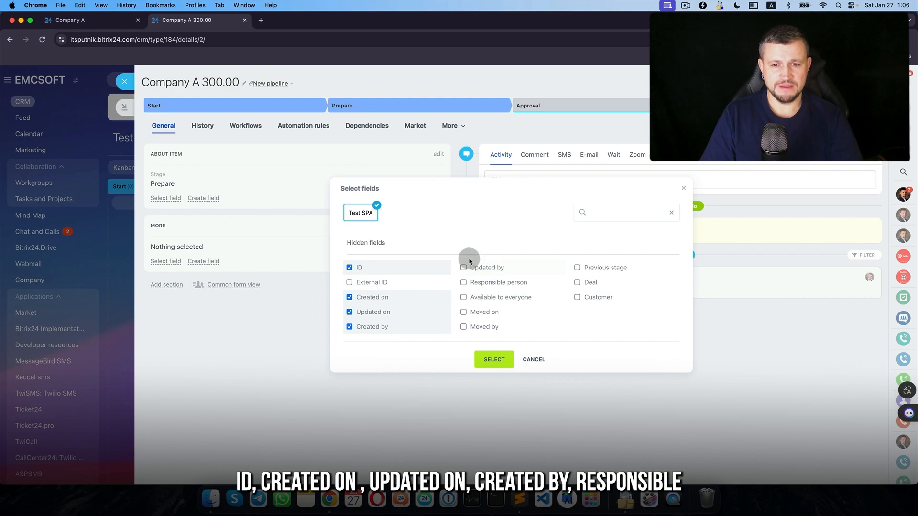
click(464, 282)
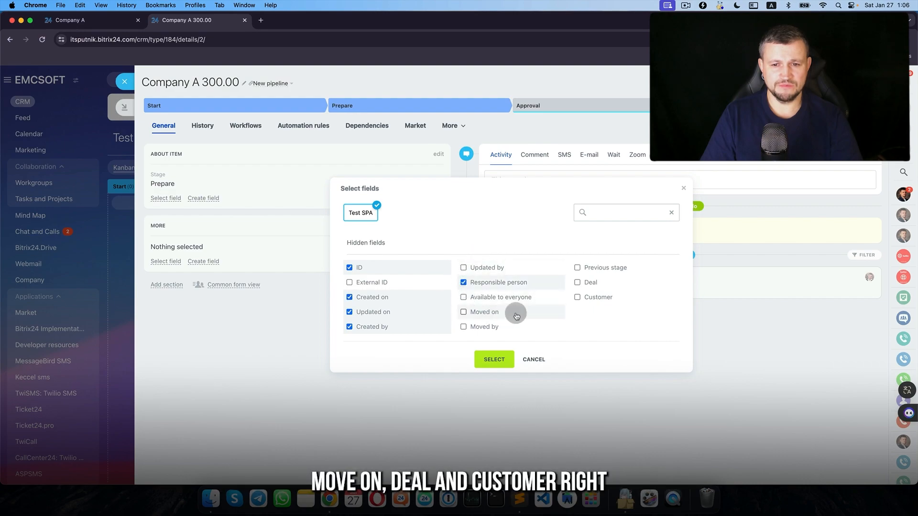
click(578, 282)
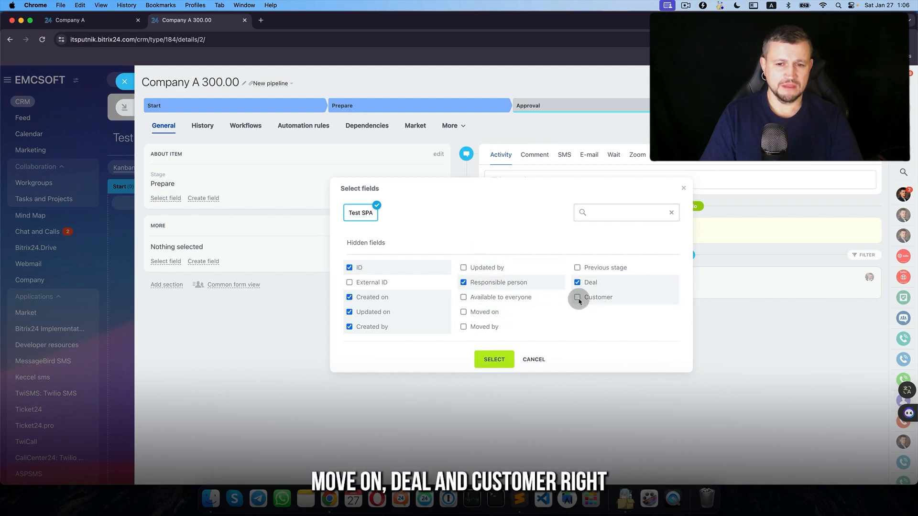
click(493, 360)
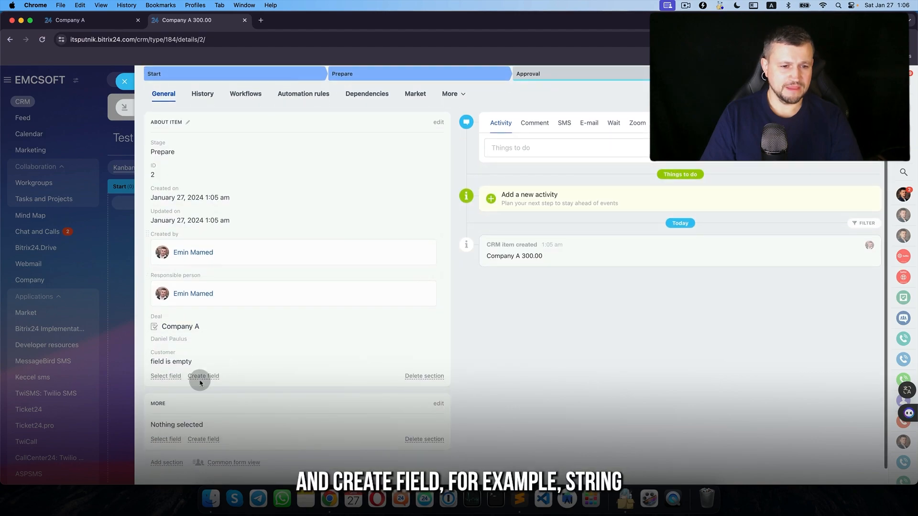
click(203, 376)
text(Contract name)
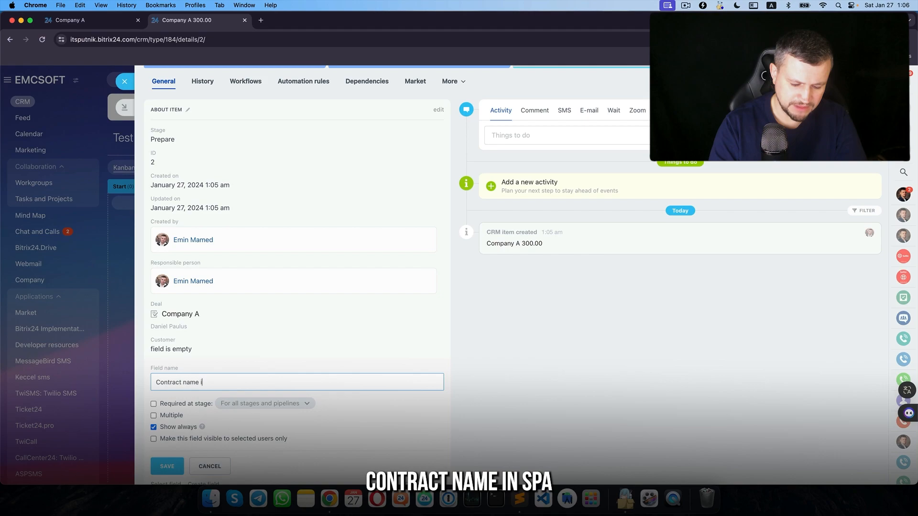
click(166, 466)
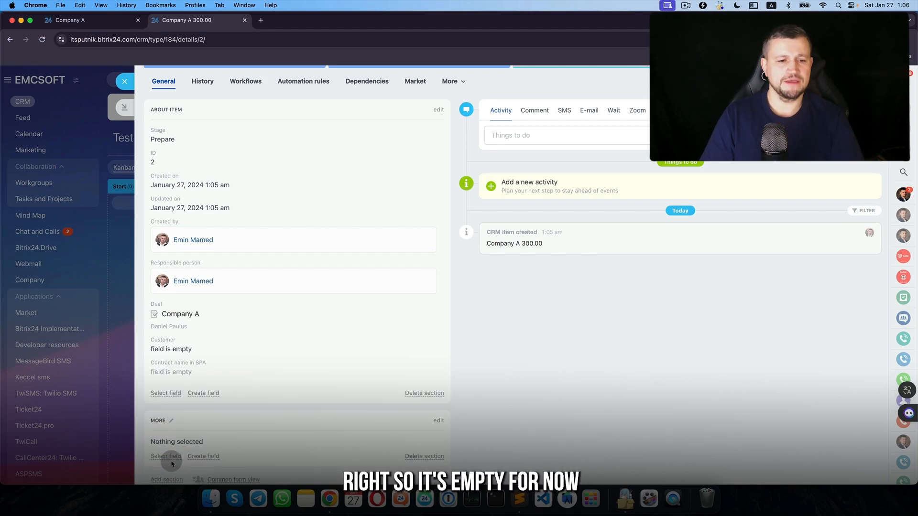
click(91, 20)
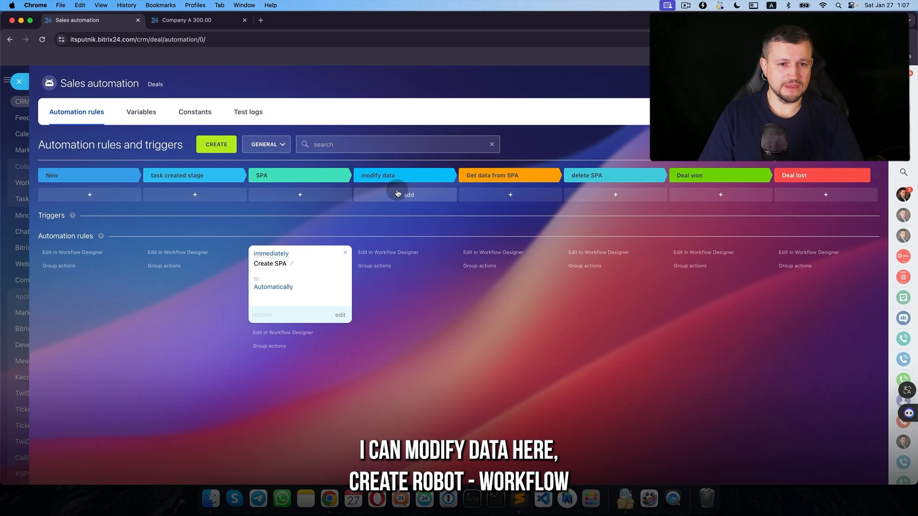
Add an Edit SPA item rule on modify data setting Test SPA's Contract name in SPA to {{Contract name}}.
click(404, 194)
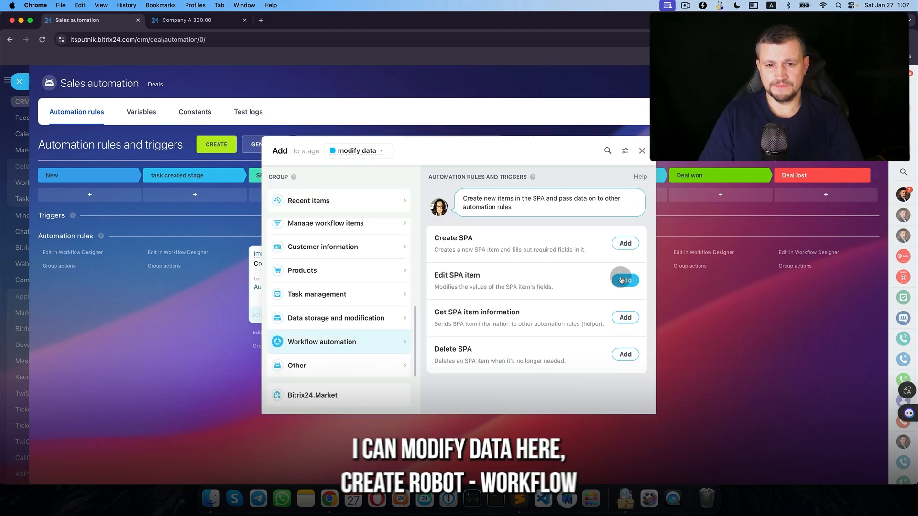
click(624, 280)
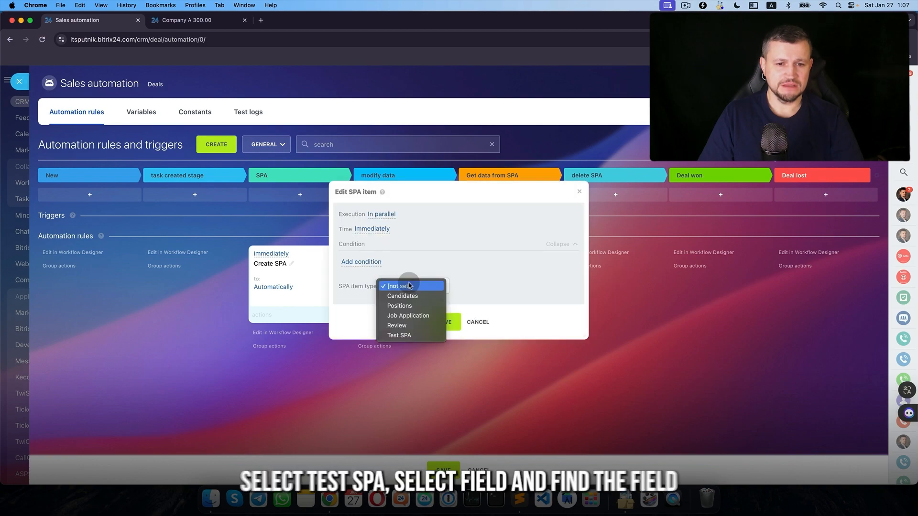
click(399, 335)
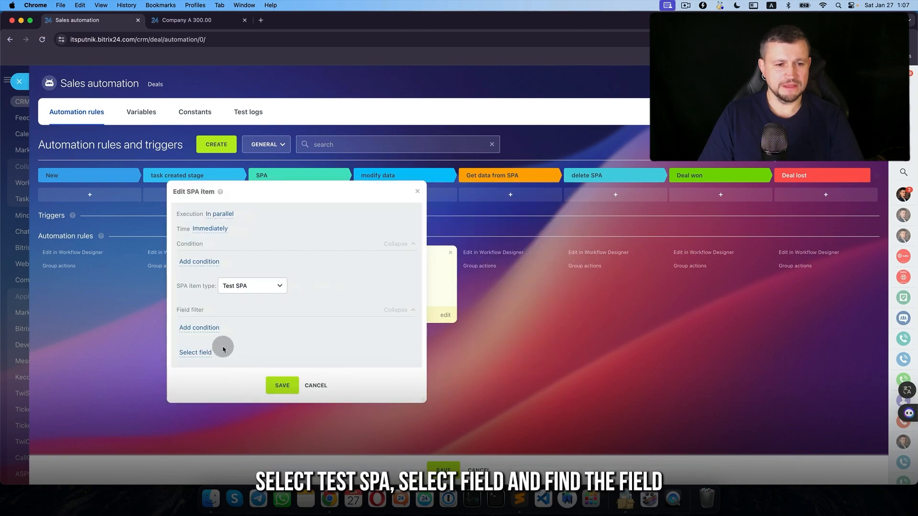
click(195, 353)
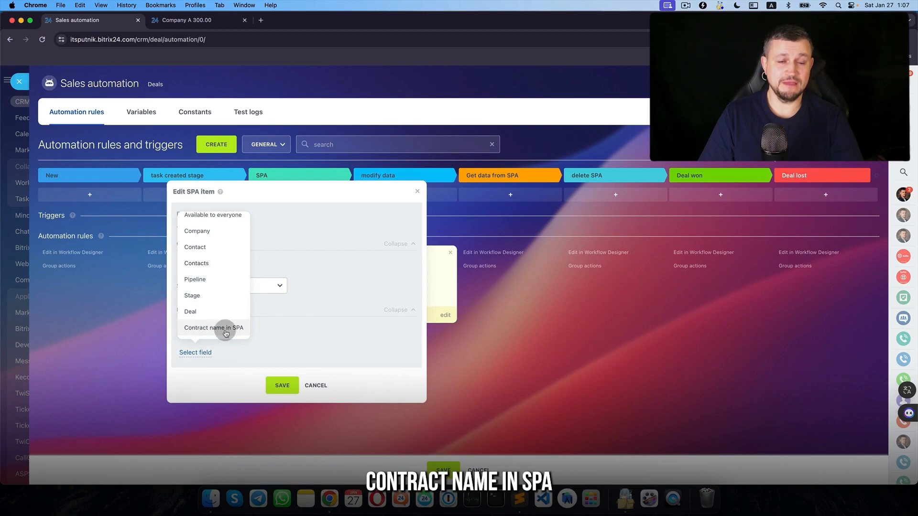
click(213, 328)
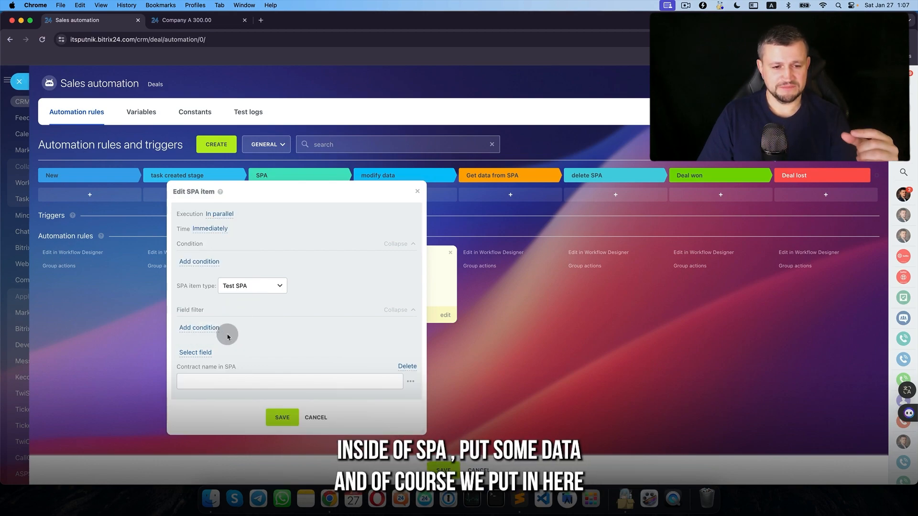
click(289, 381)
text({{Contract name}})
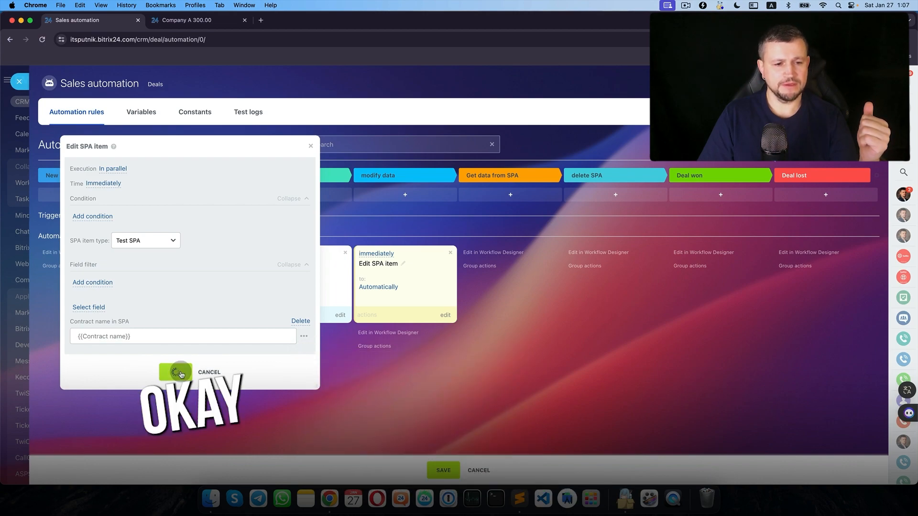
click(175, 372)
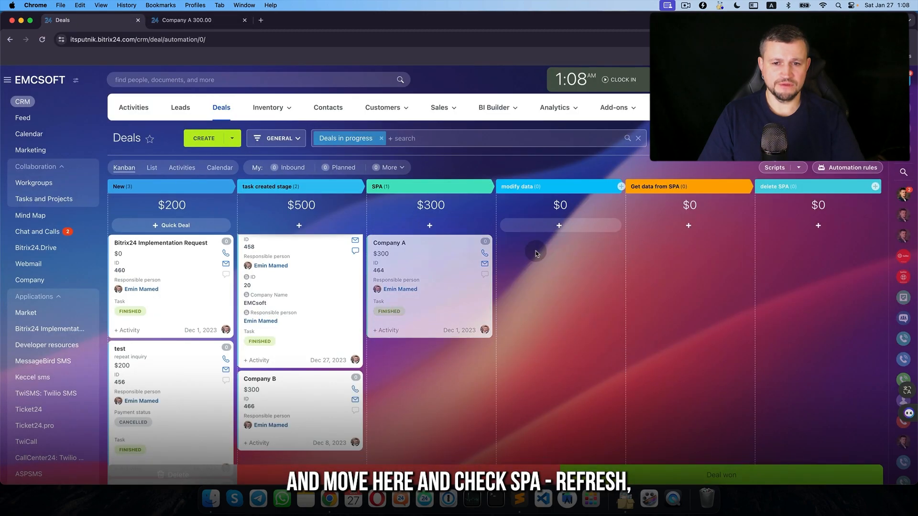
Reload the Company A Test SPA item to confirm Contract number #2024-400, then return to Deals.
click(189, 20)
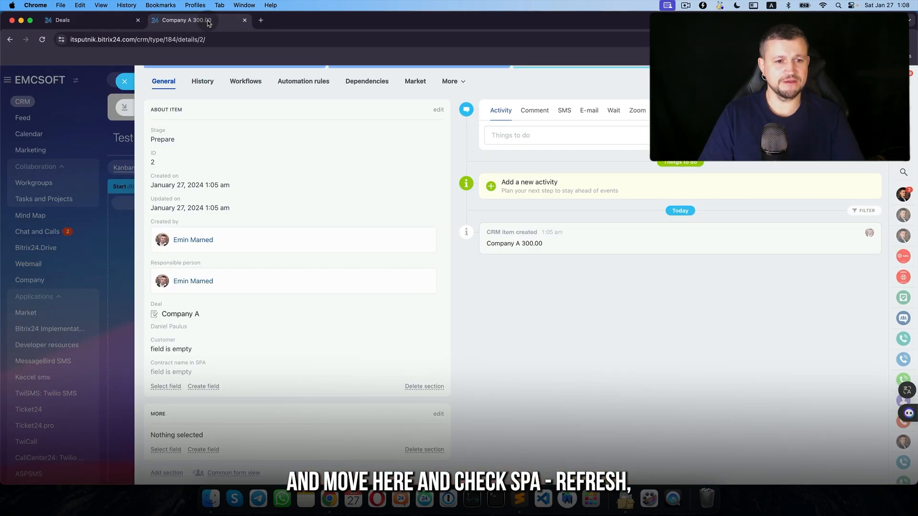
click(41, 39)
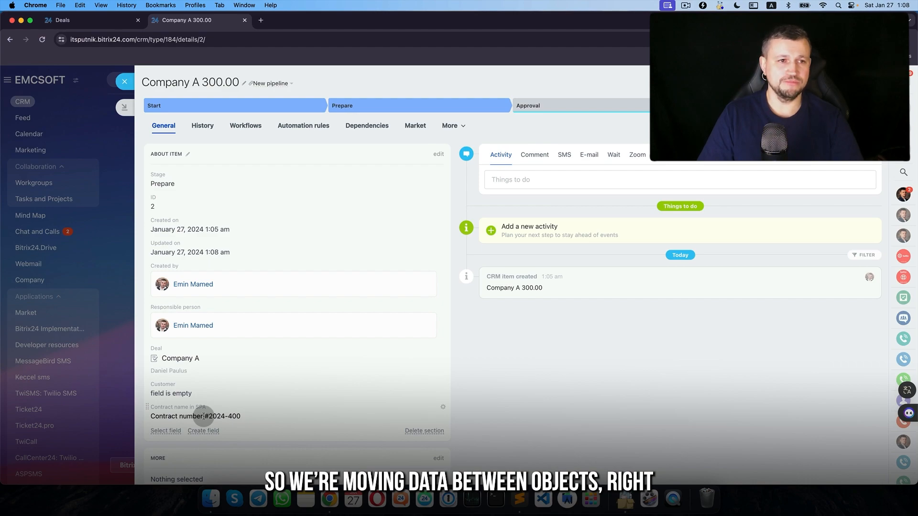
click(88, 19)
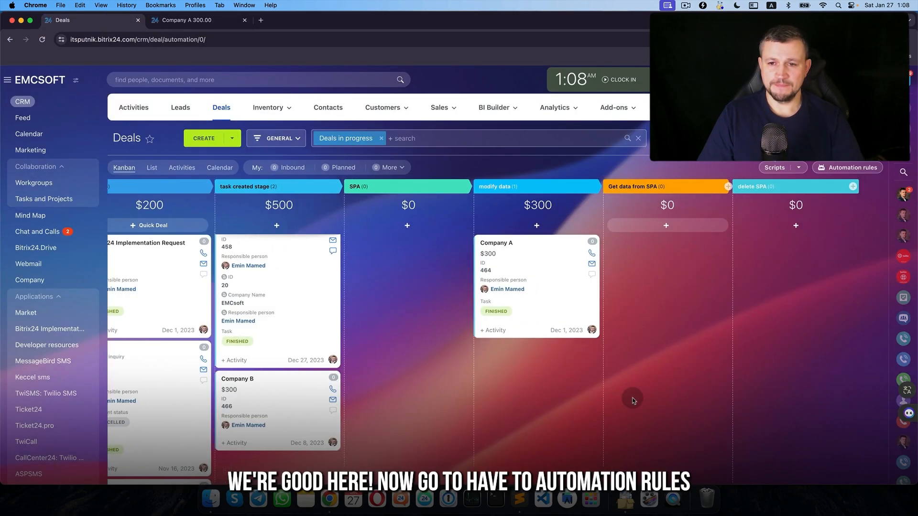
Add a Workflow automation Get SPA item information rule to the Get data from SPA stage and save it.
click(849, 167)
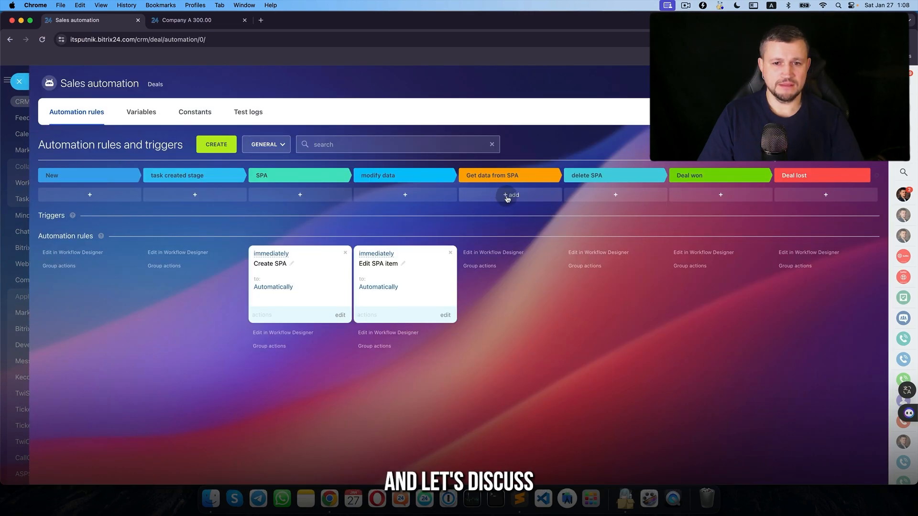
click(510, 194)
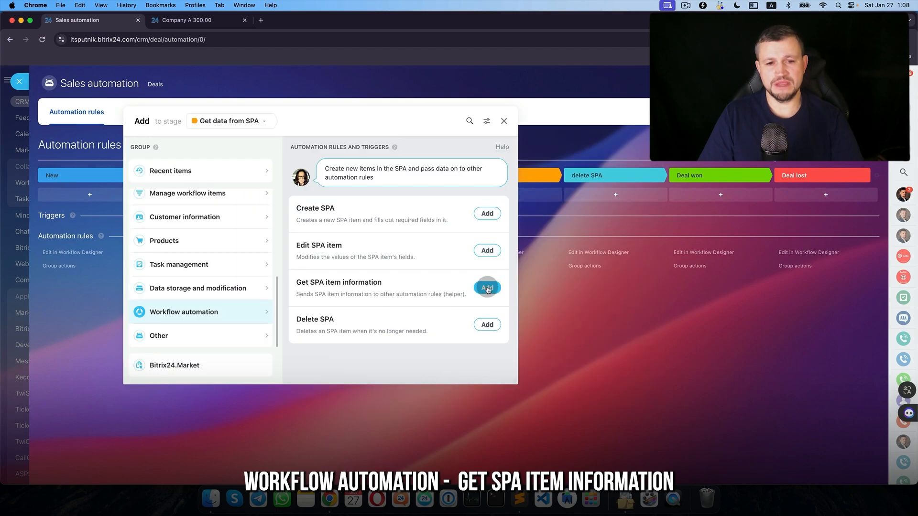
click(486, 288)
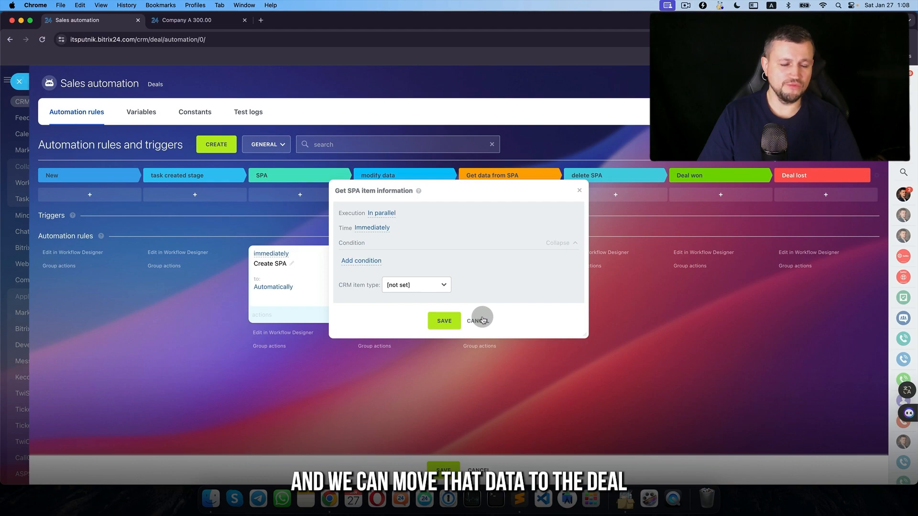
click(443, 321)
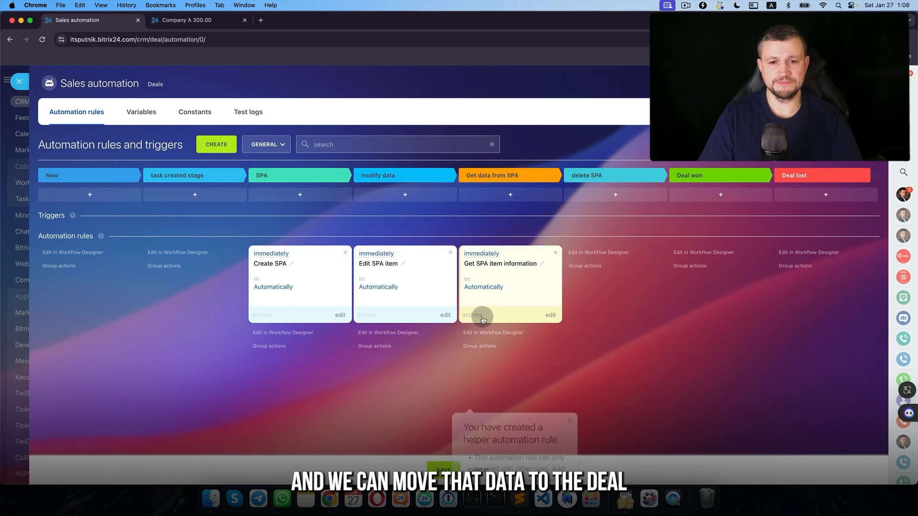
click(186, 19)
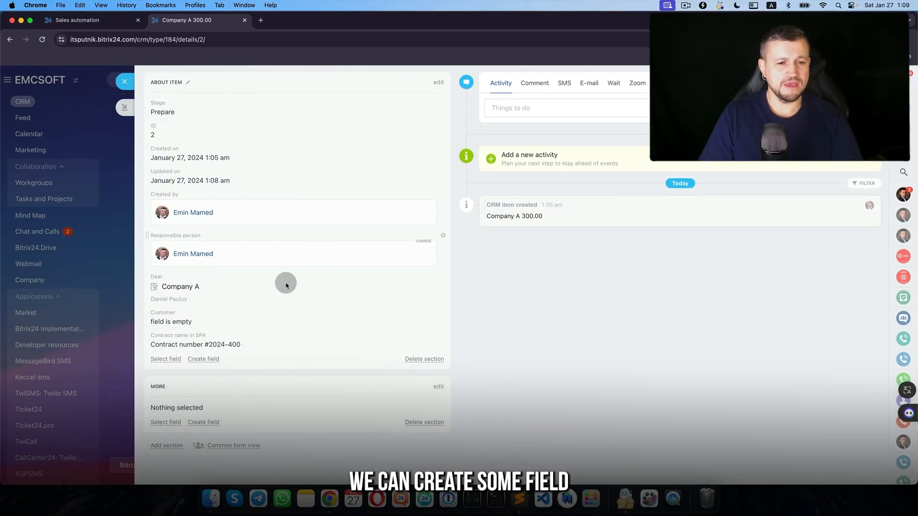
Create a Client Type field on the Company A item and fill it with Client level A.
click(203, 359)
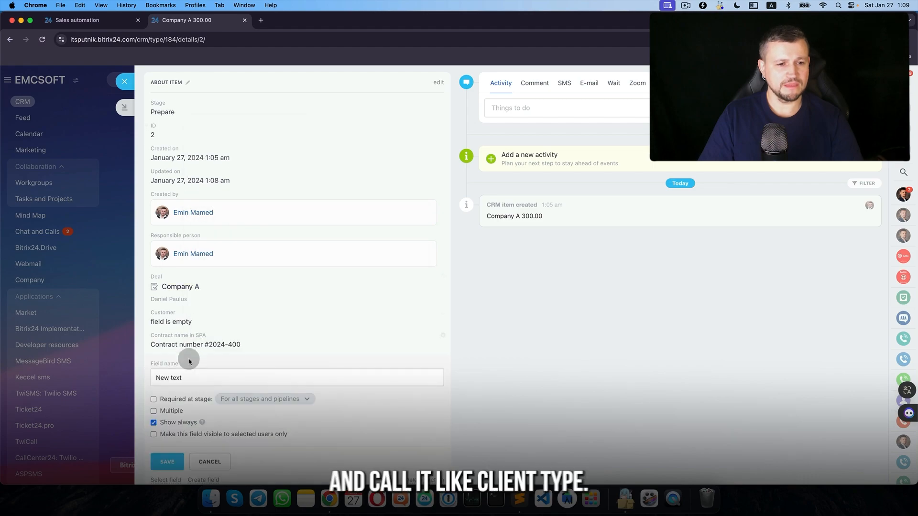
text(Cl)
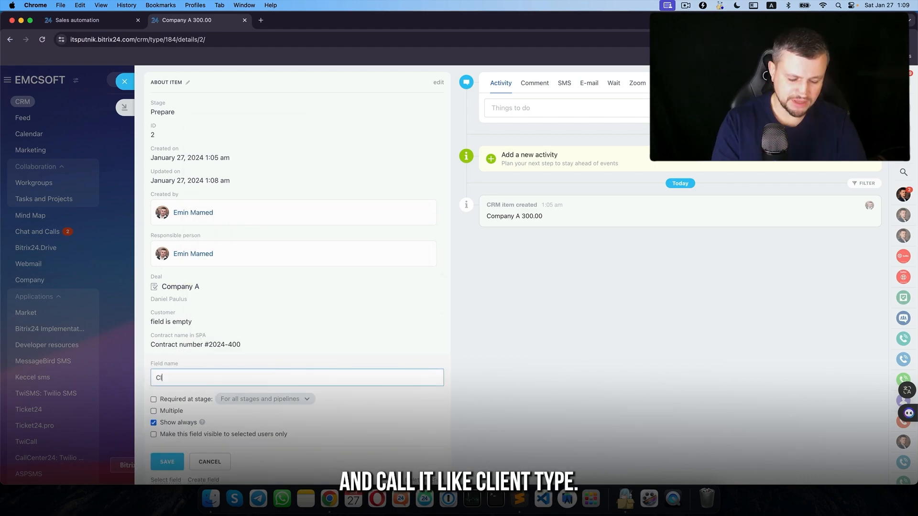
text(Client Type)
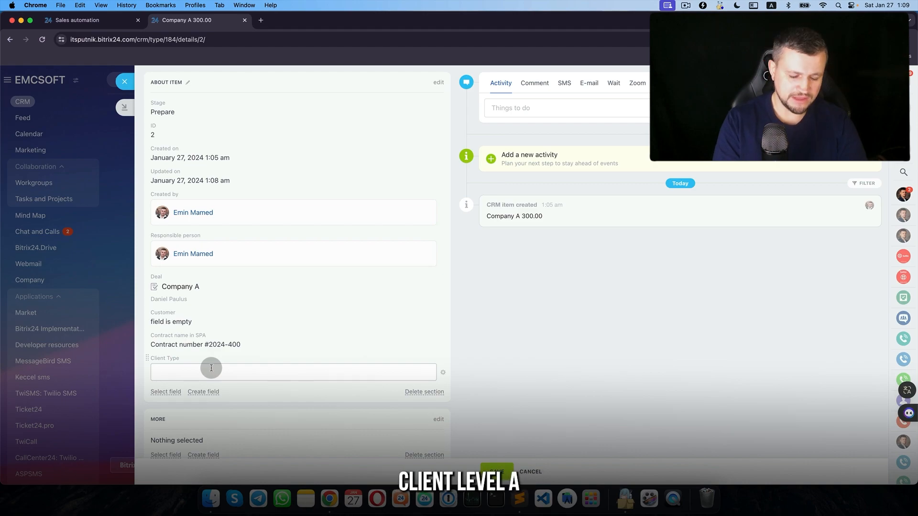
text(Client level)
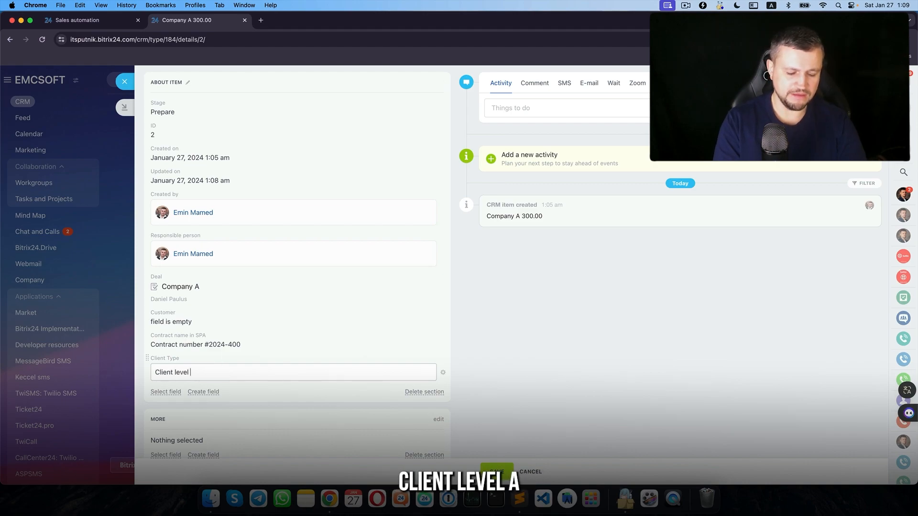
text(A)
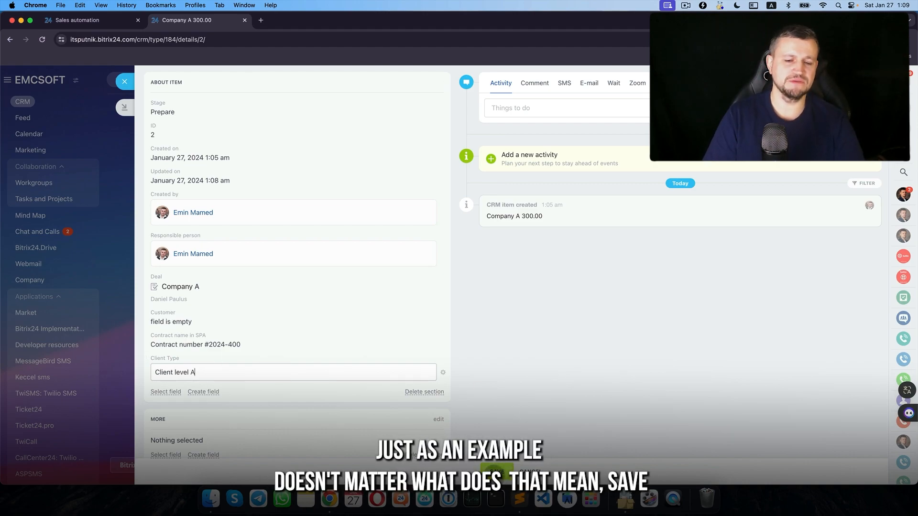
click(88, 20)
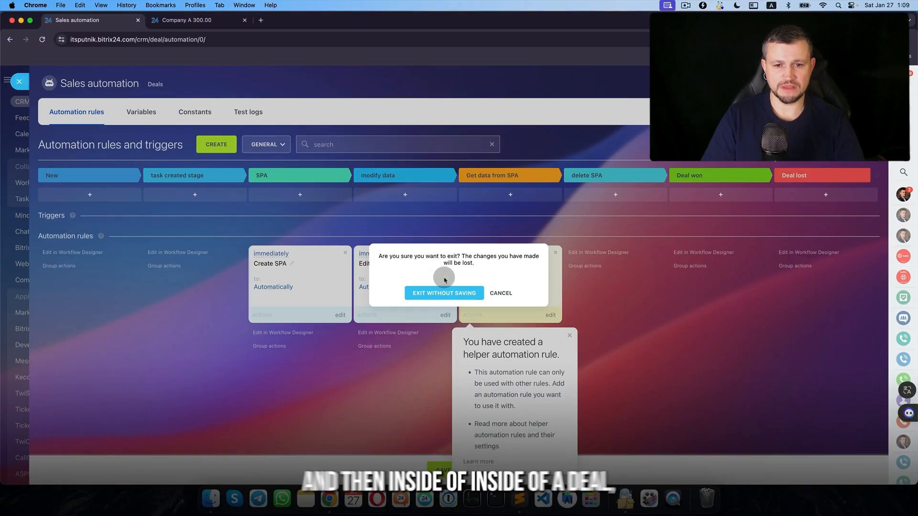
Review the Company A deal, then add a Get SPA item information rule reading Client Type from Test SPA.
click(444, 292)
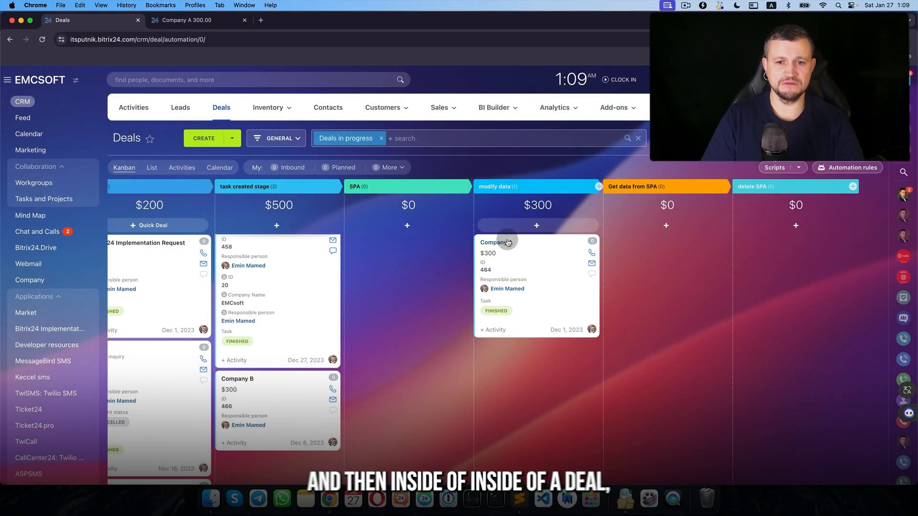
click(497, 242)
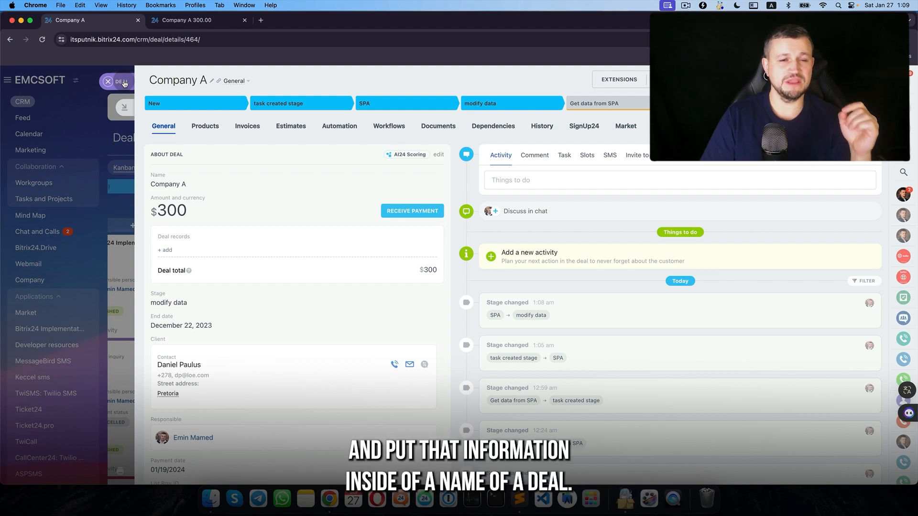
click(108, 83)
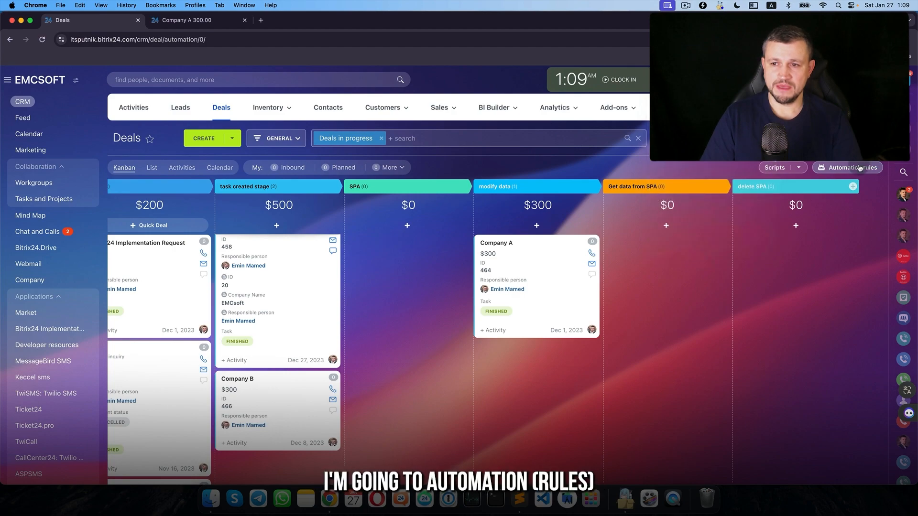
click(847, 168)
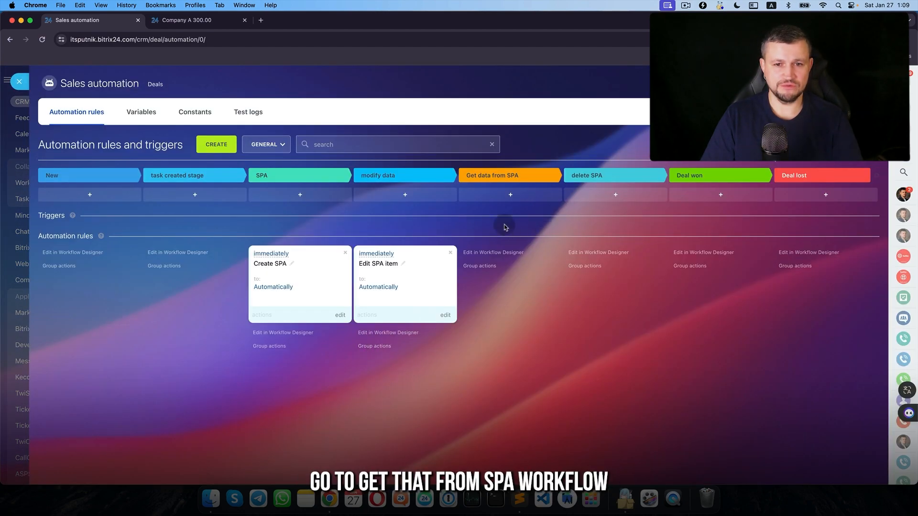
click(509, 194)
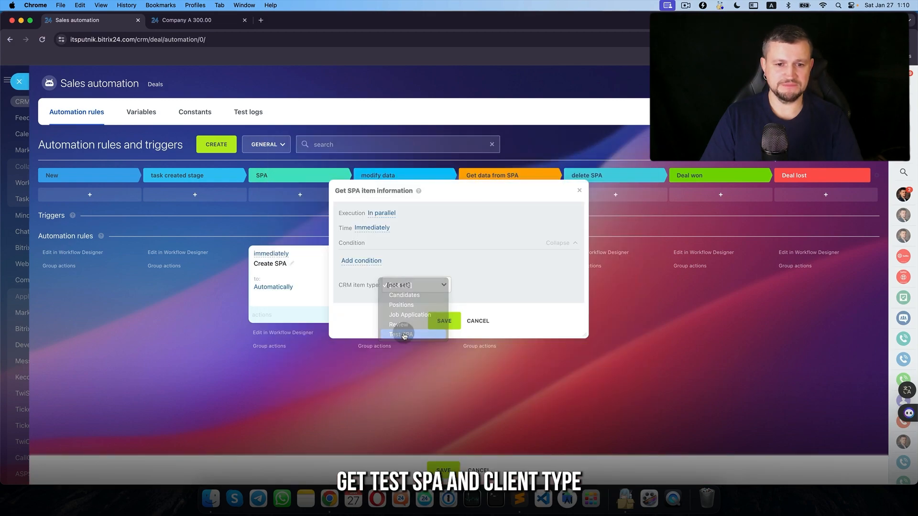
click(401, 334)
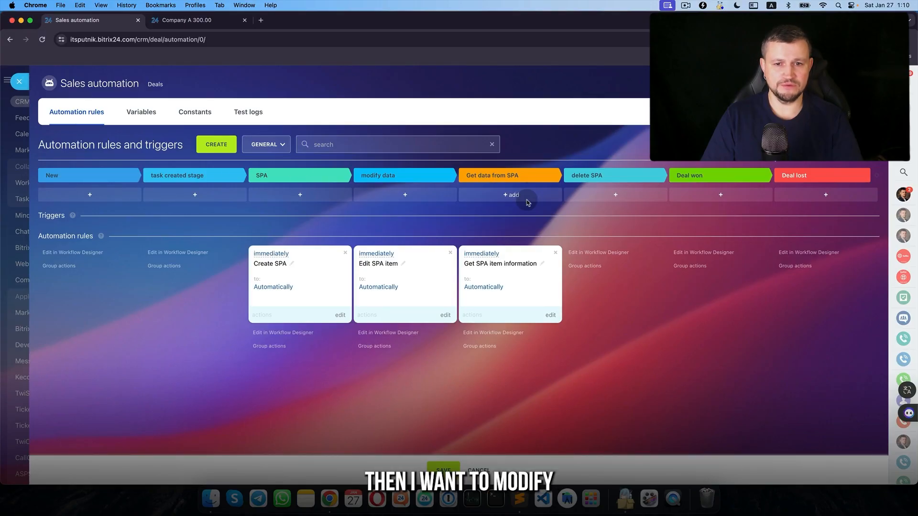
Add a Modify item rule setting Name to {{Name}} plus Client Type, waiting for the previous rule.
click(509, 194)
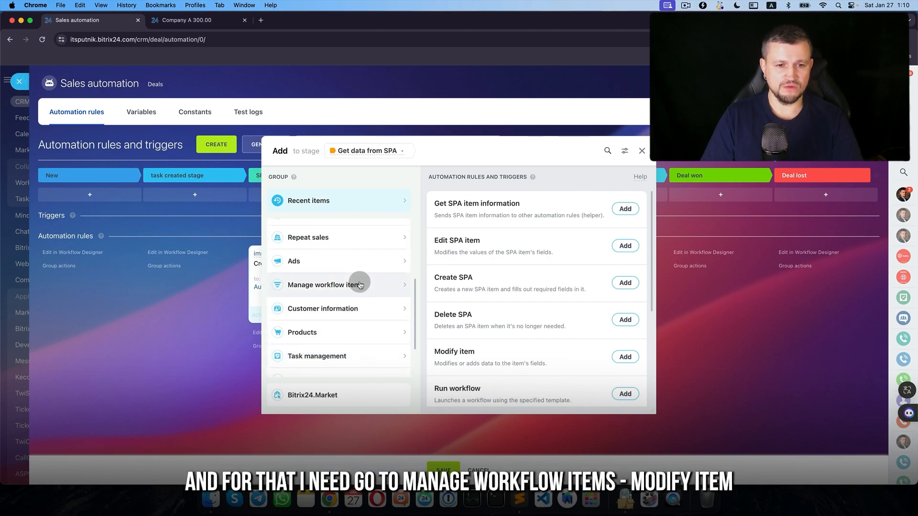
click(624, 356)
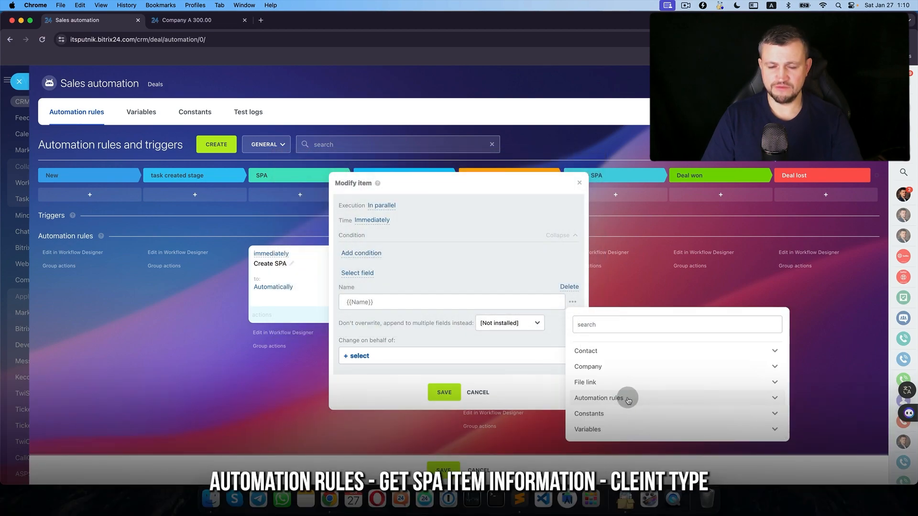
click(598, 397)
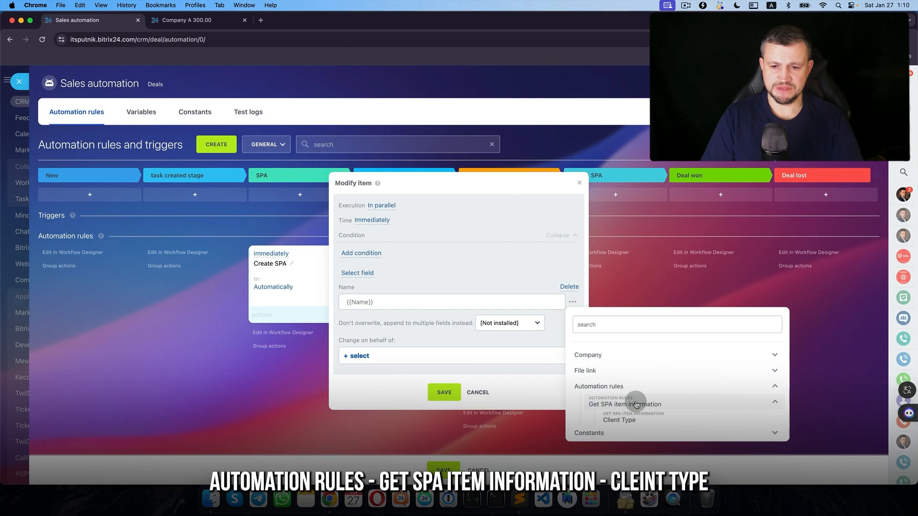
click(619, 420)
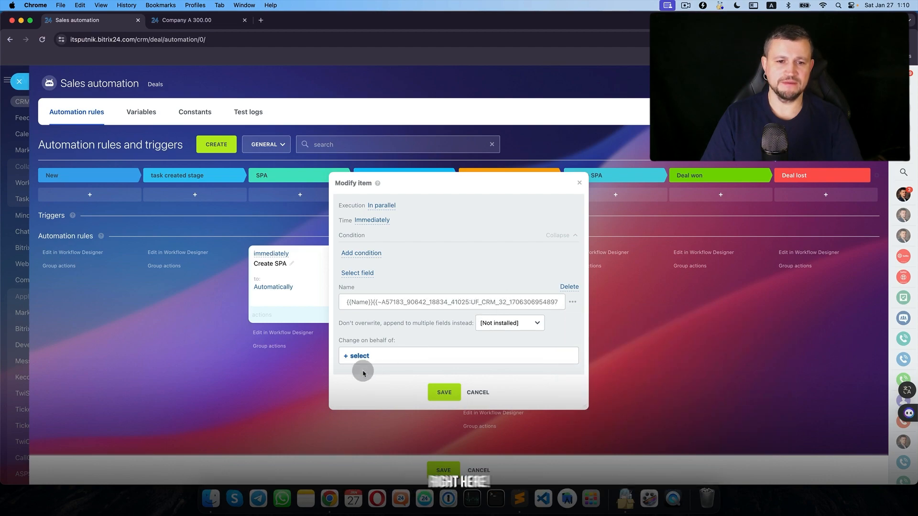
click(382, 206)
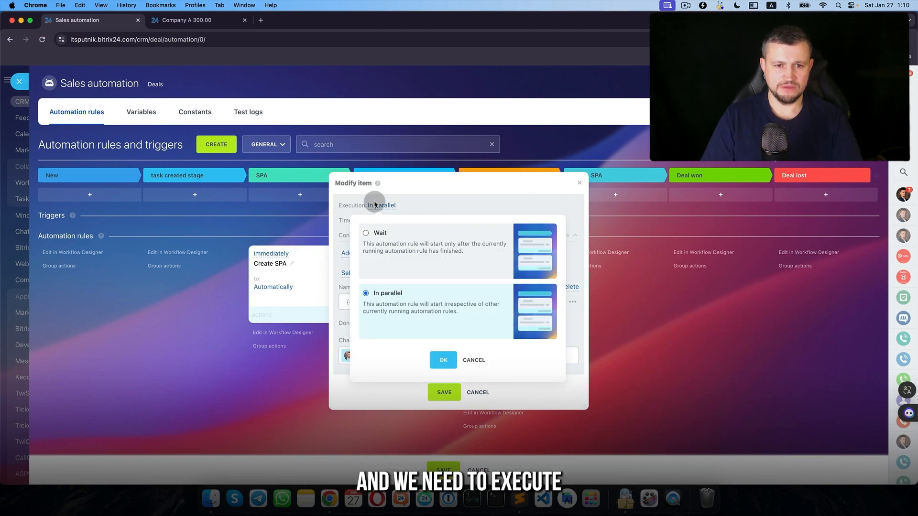
click(443, 360)
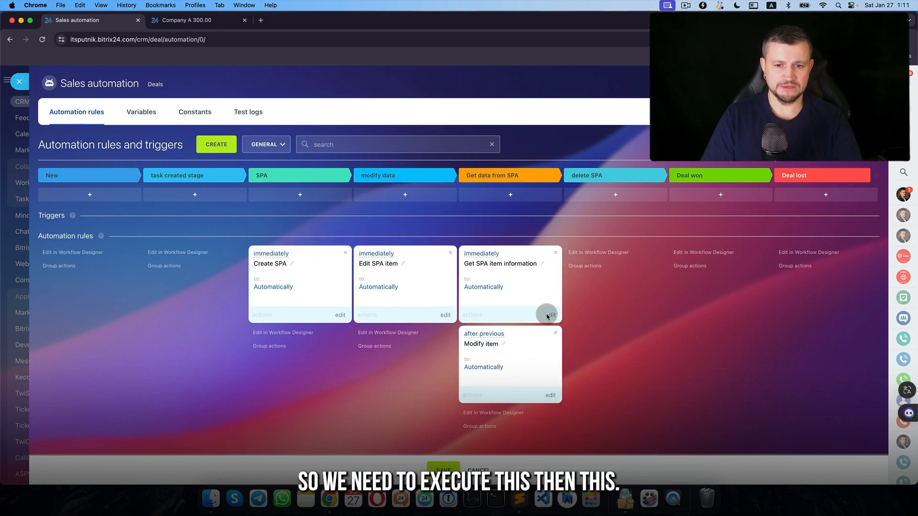
Set Get SPA item information to wait for previous, check the item's Client Type, and move Company A into Get data from SPA.
click(549, 315)
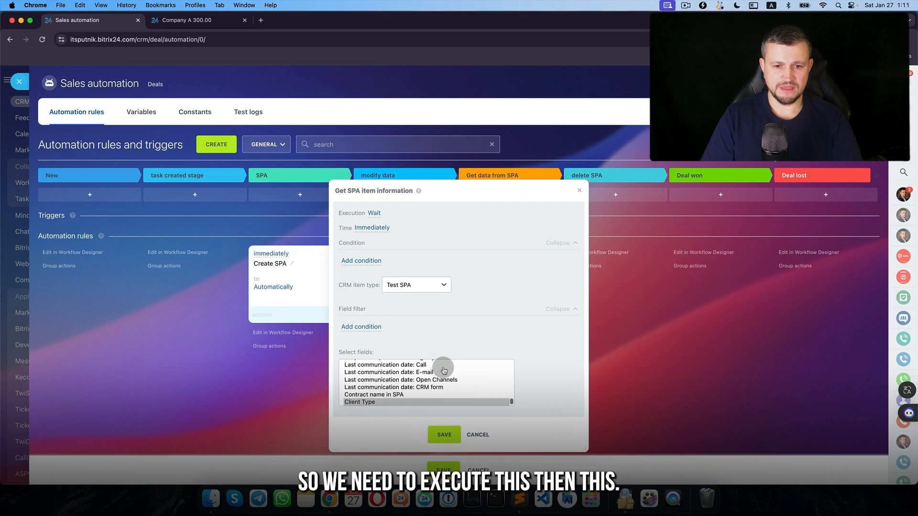
click(443, 434)
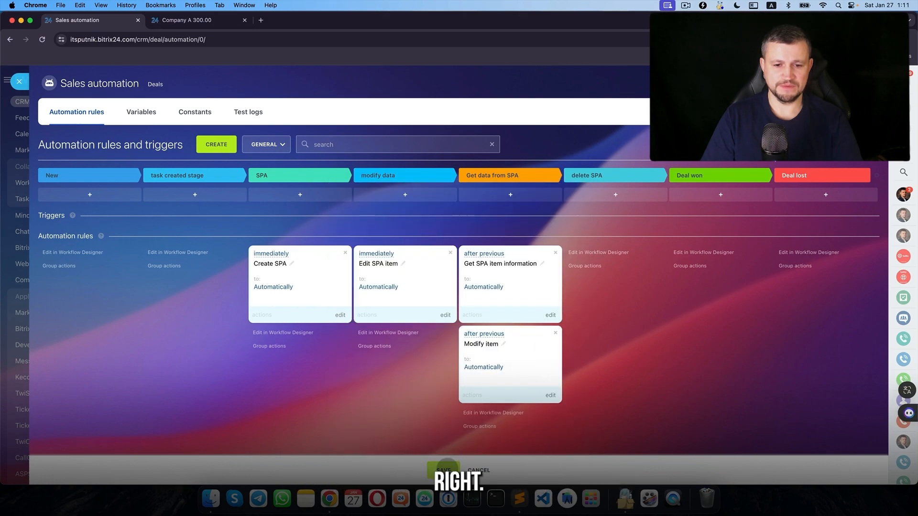
click(184, 20)
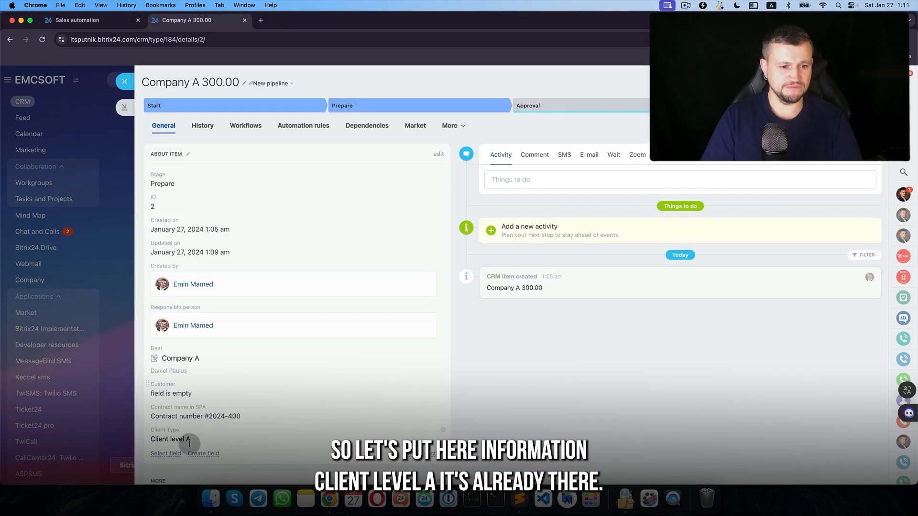
click(88, 20)
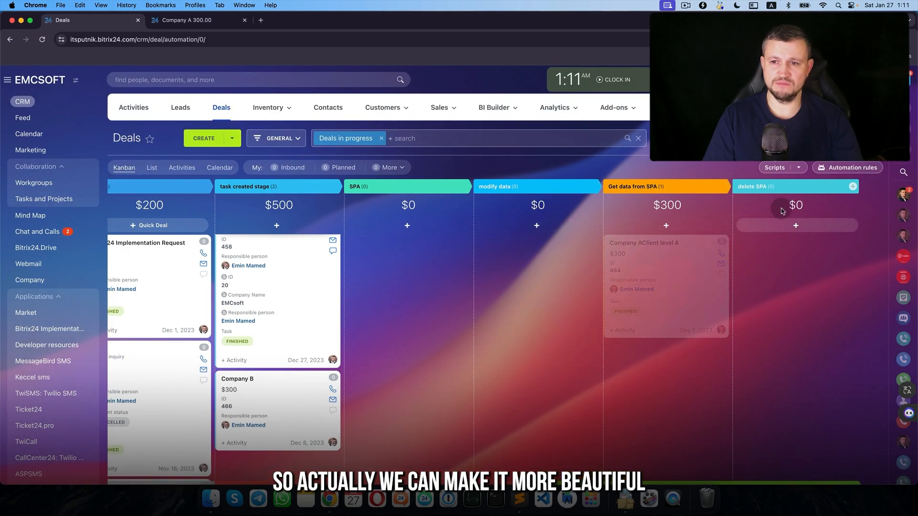
click(849, 168)
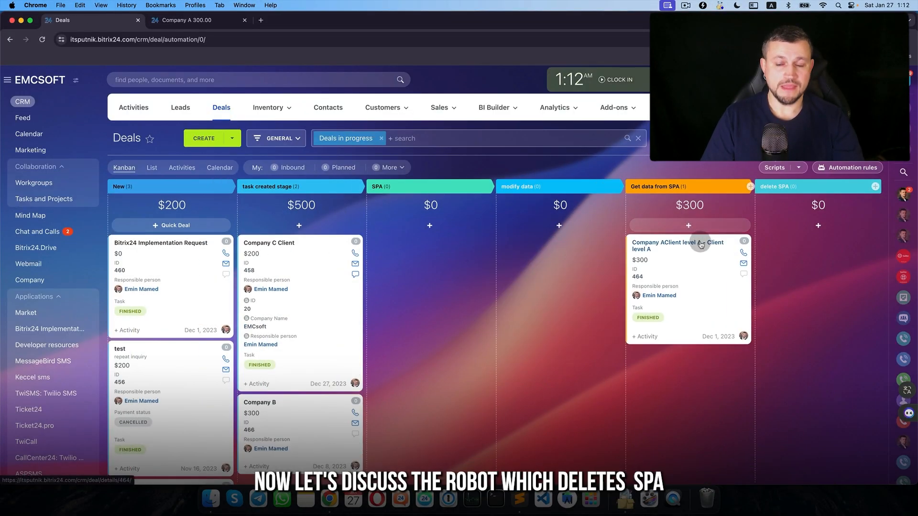
Copy the Get SPA item information rule to the delete SPA stage, set to wait for the previous rule.
click(848, 168)
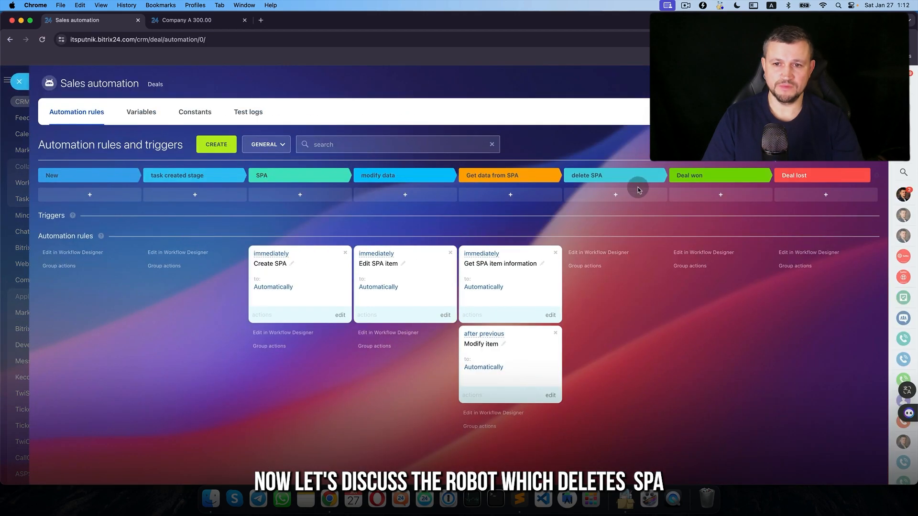
click(615, 194)
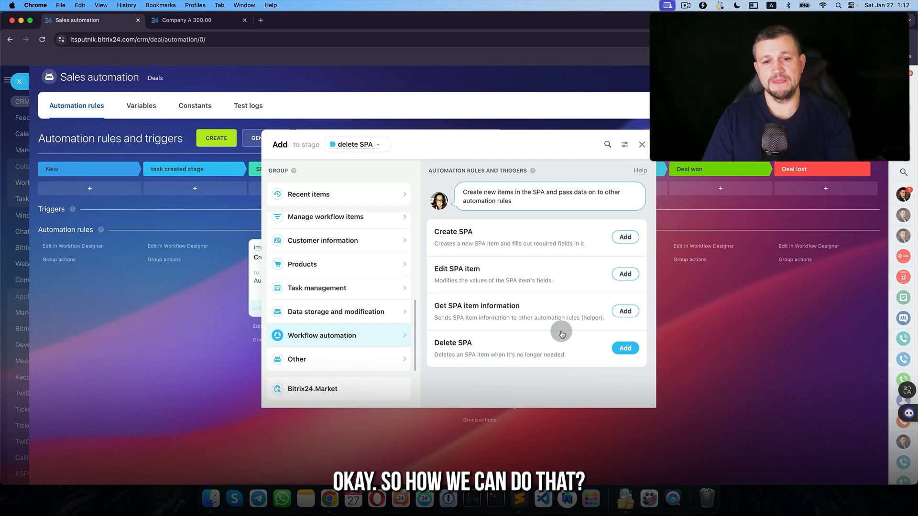
click(641, 144)
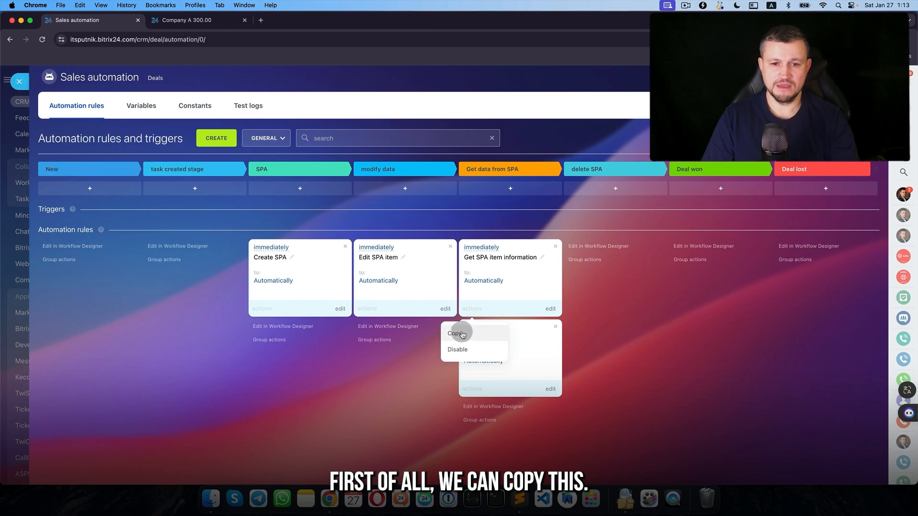
click(456, 333)
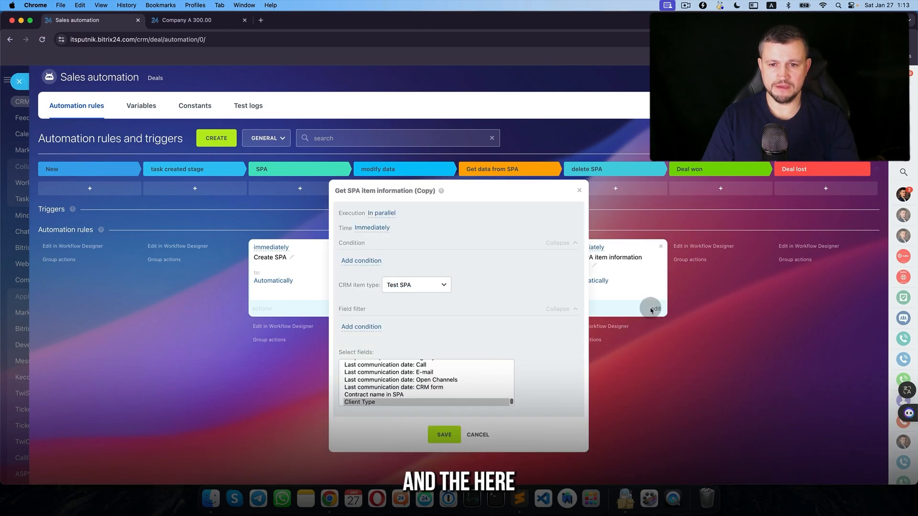
click(382, 212)
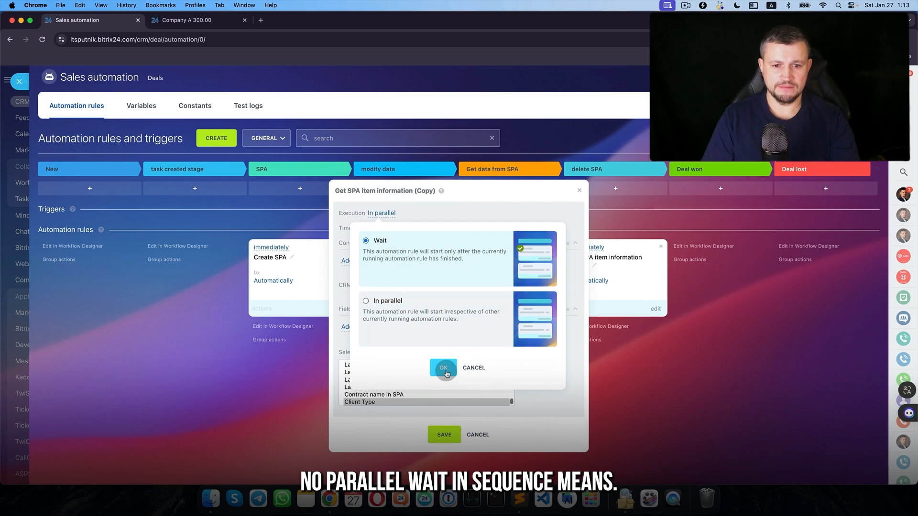
click(442, 367)
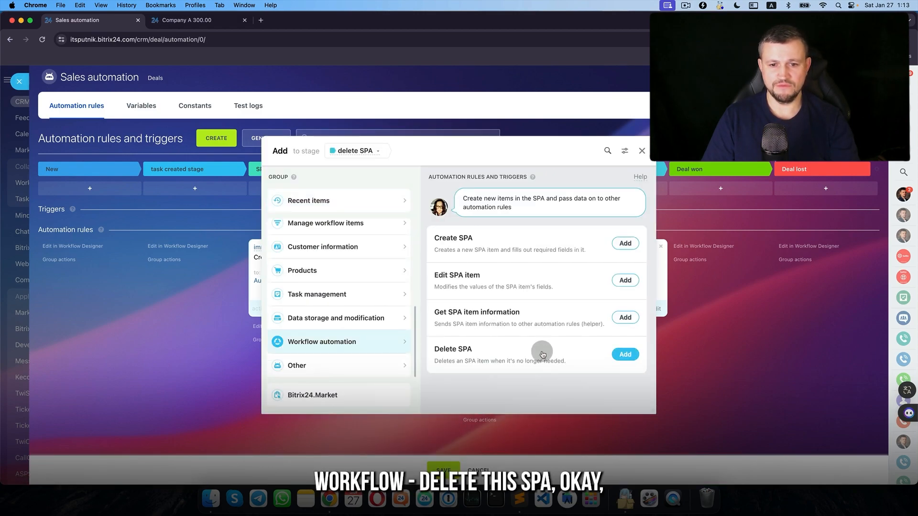
Add a Delete SPA rule with CRM item type Test SPA and an item ID value.
click(624, 354)
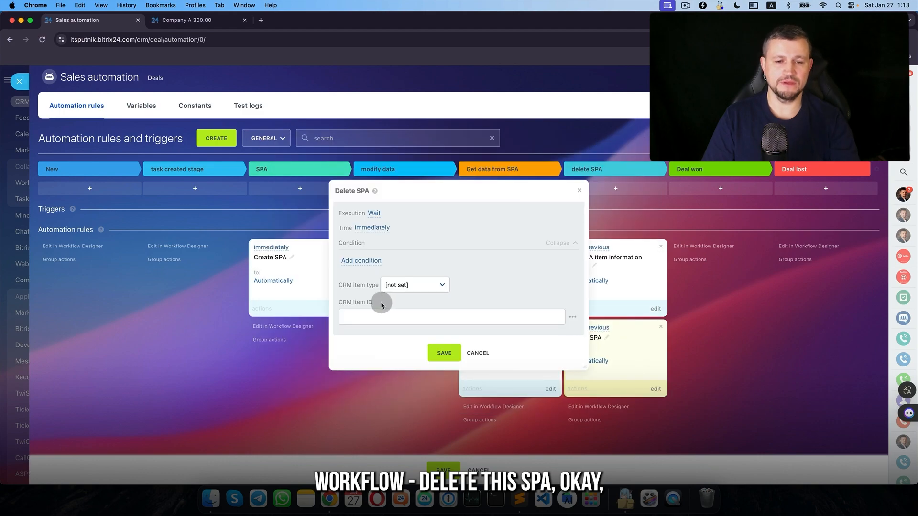
click(414, 285)
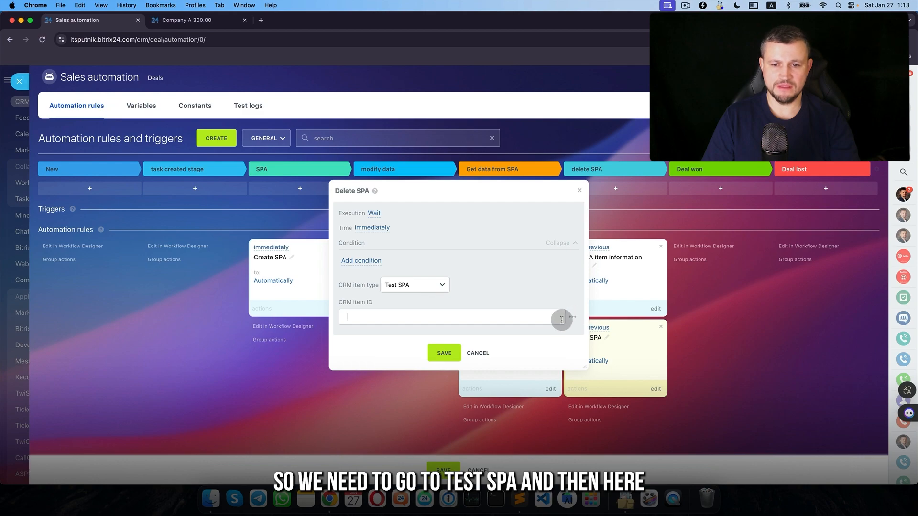
click(572, 318)
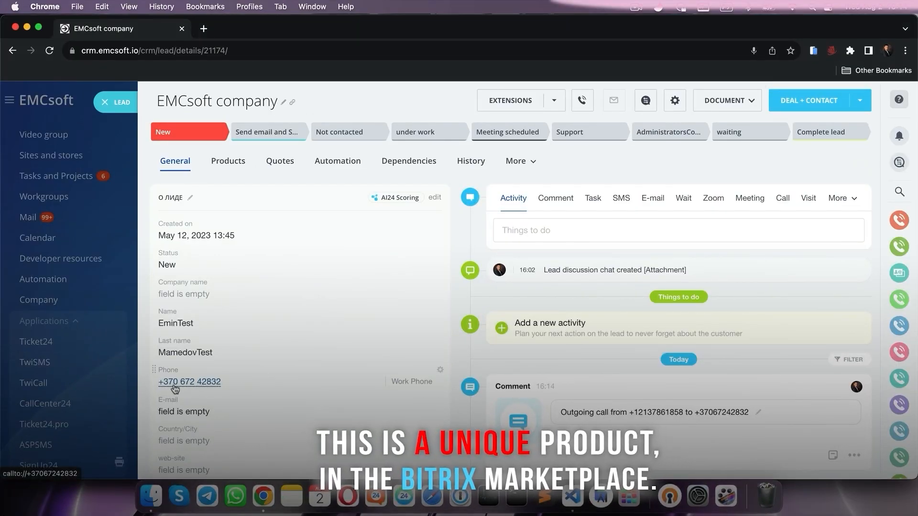
Call the EMCsoft lead's phone number via CallCenter24 and add a second participant by user or number.
click(189, 381)
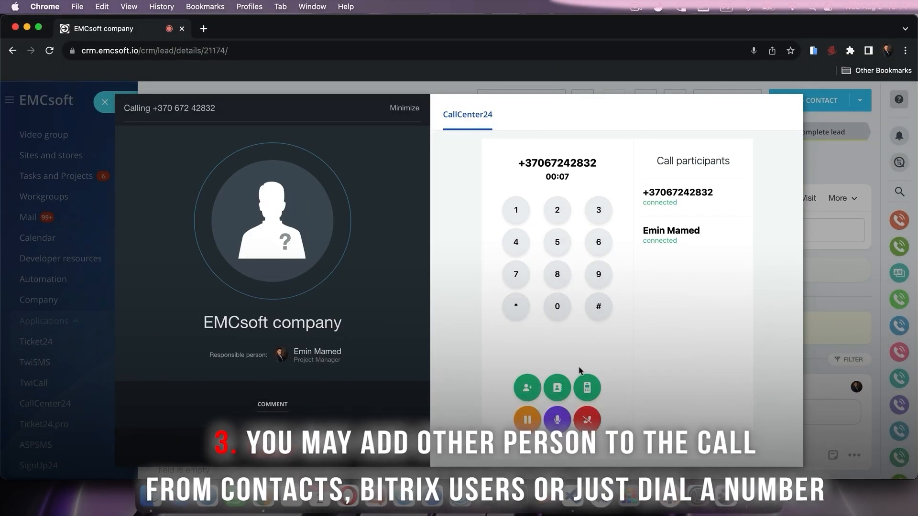
click(525, 388)
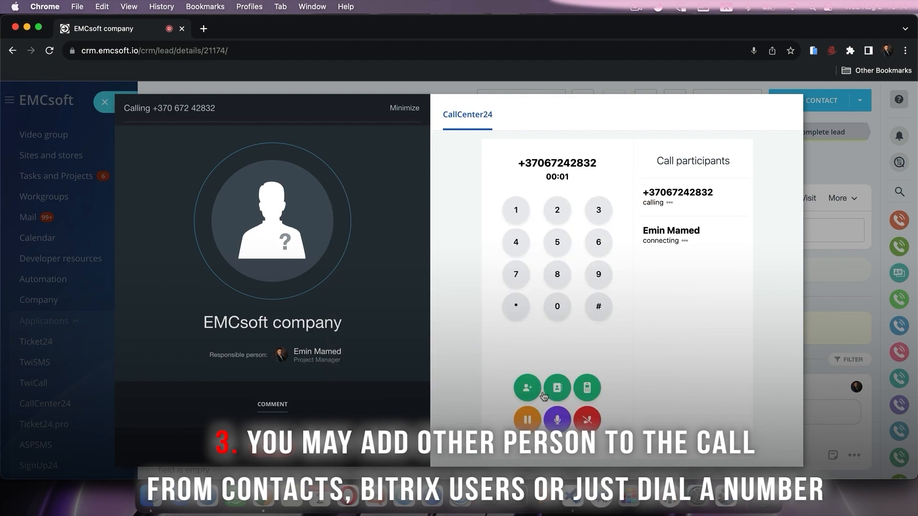
click(526, 388)
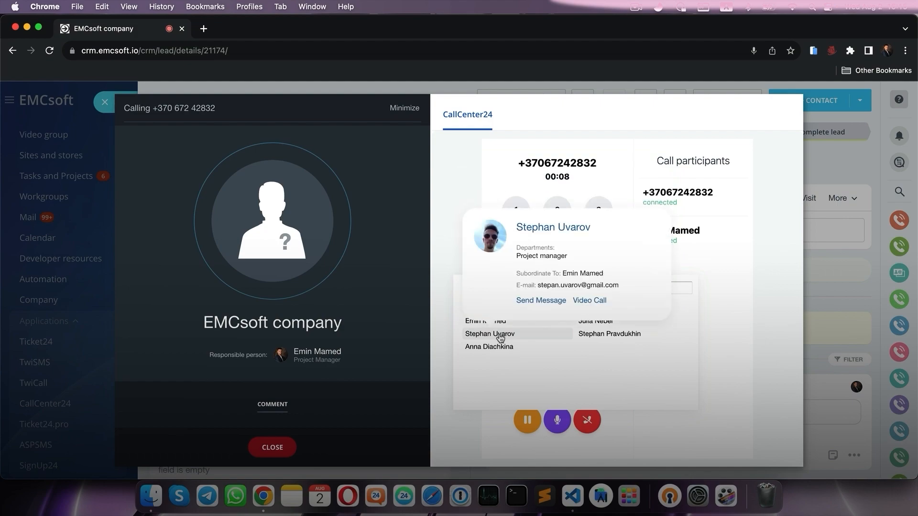
click(586, 387)
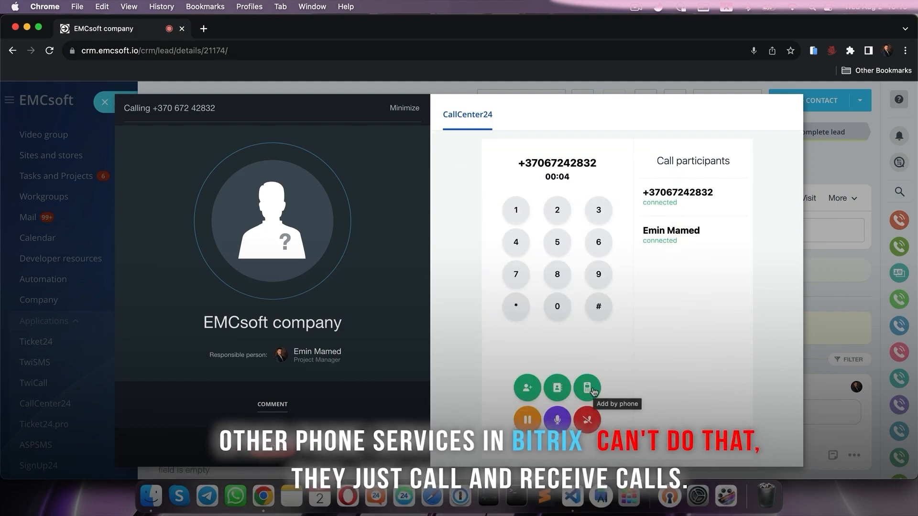
click(587, 387)
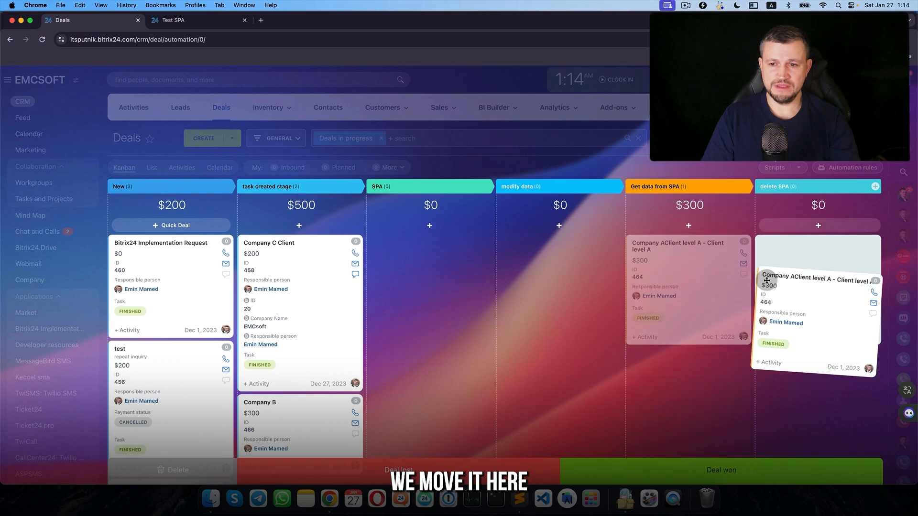
Confirm the Test SPA list is empty after the Company A deal entered delete SPA.
click(173, 20)
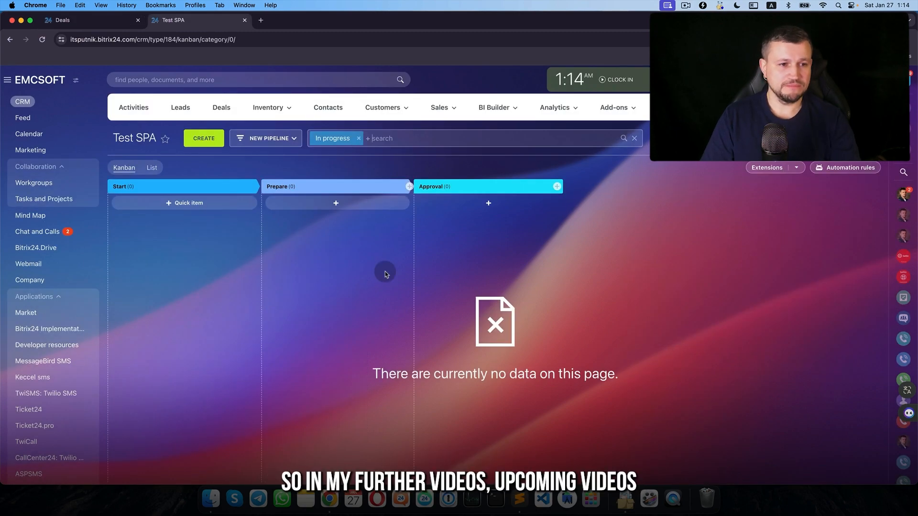